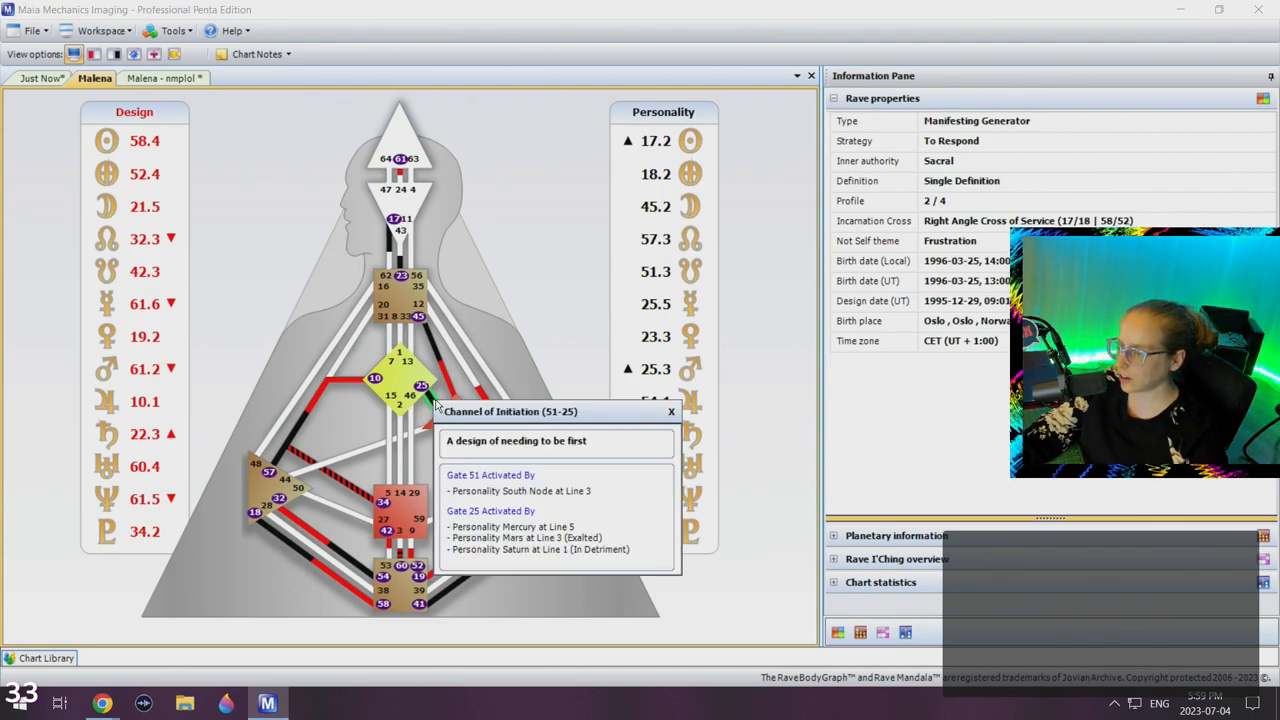
pyautogui.moveTo(416, 450)
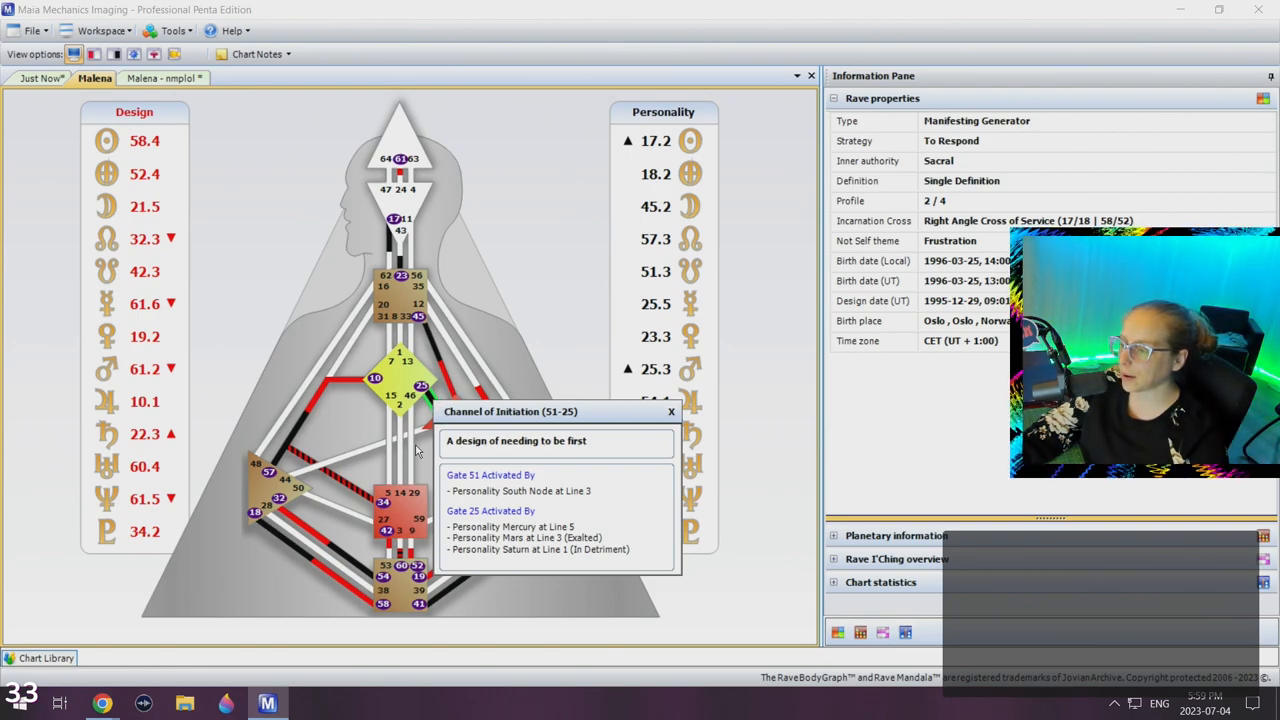
pyautogui.moveTo(548, 452)
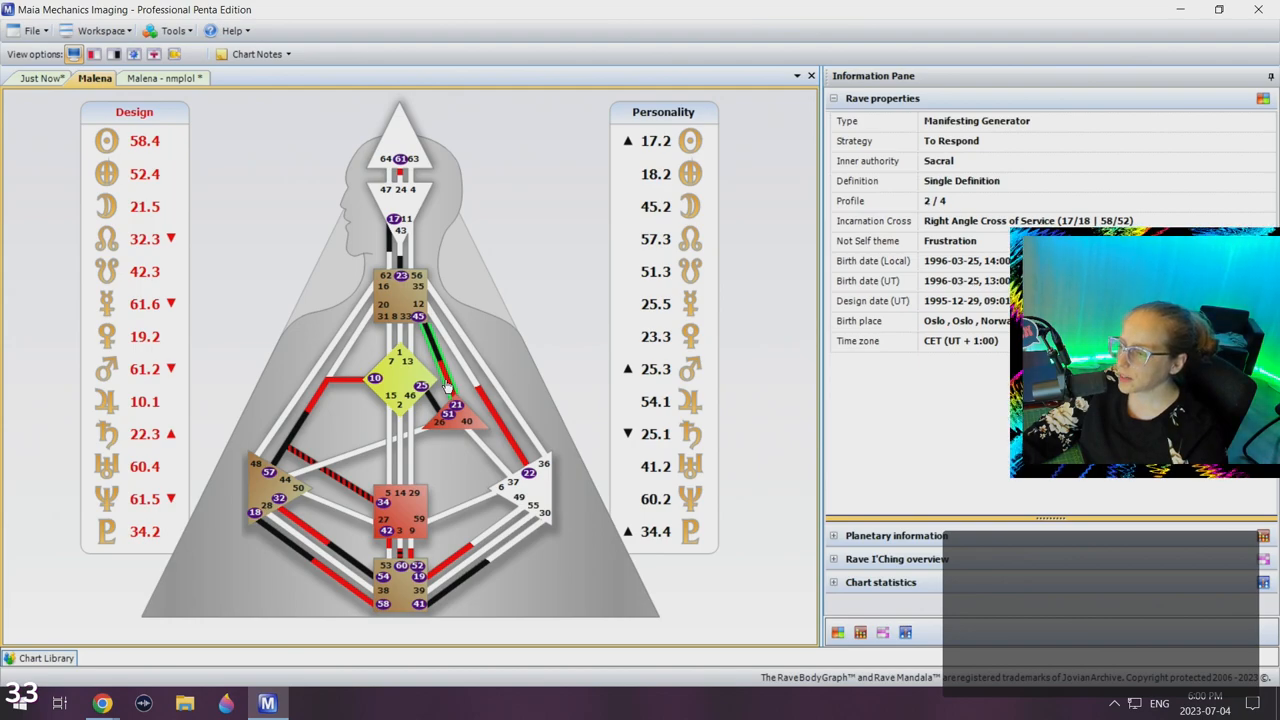
pyautogui.moveTo(460, 380)
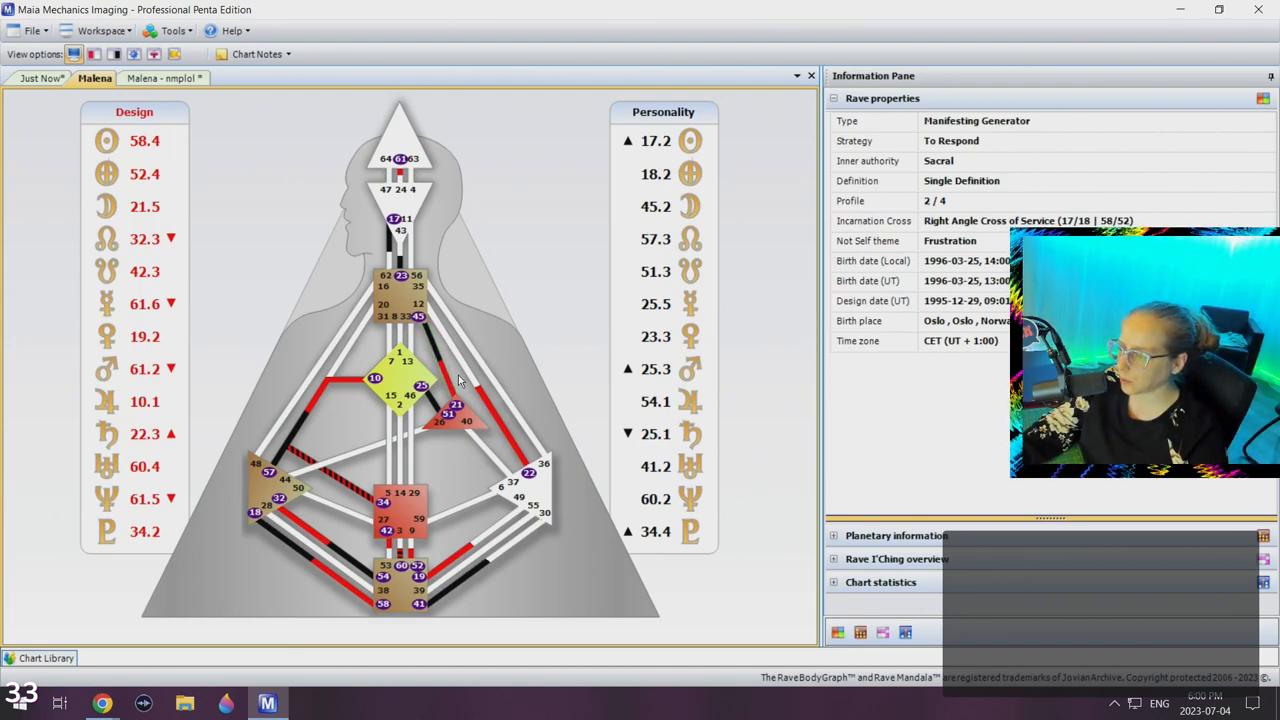
pyautogui.moveTo(448, 364)
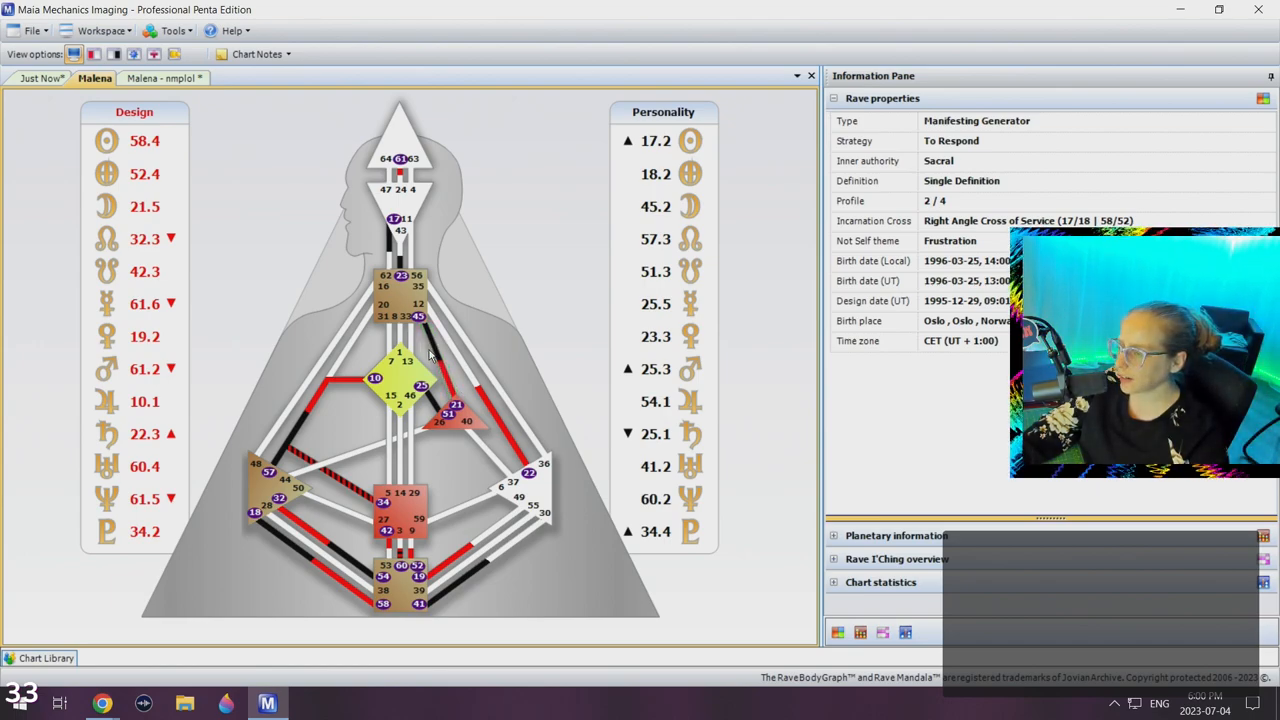
pyautogui.moveTo(456, 378)
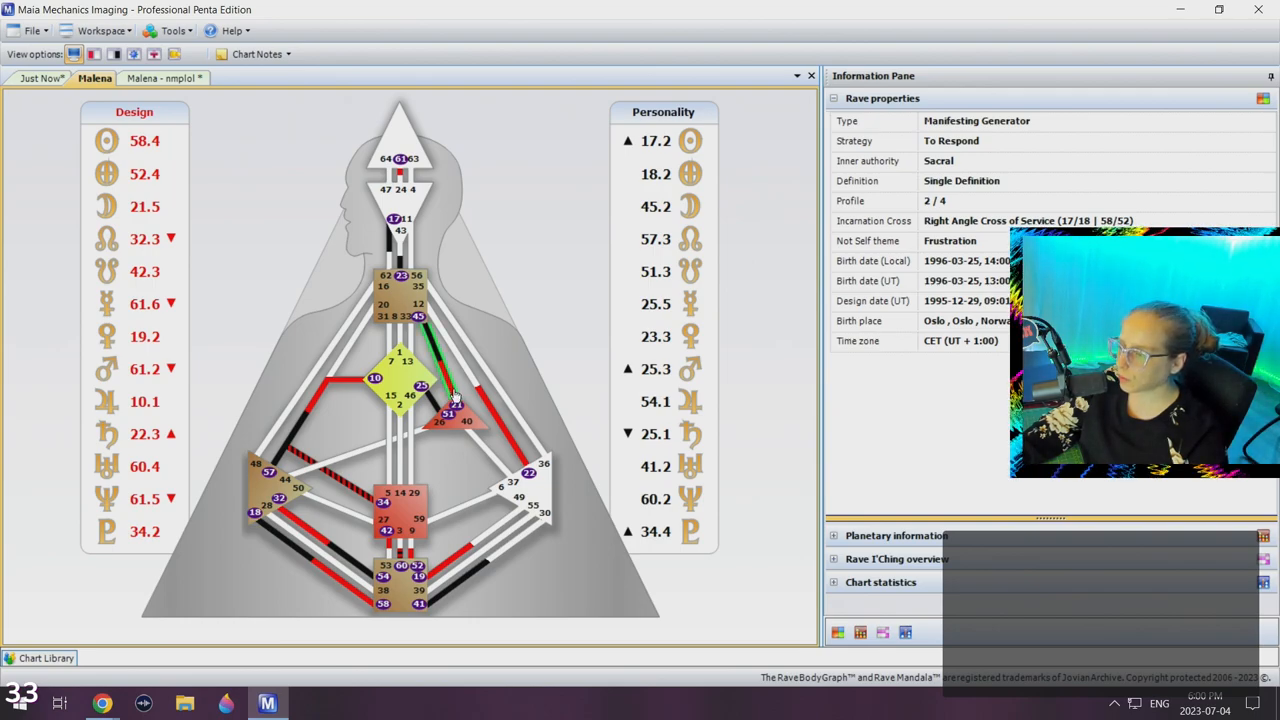
pyautogui.click(456, 384)
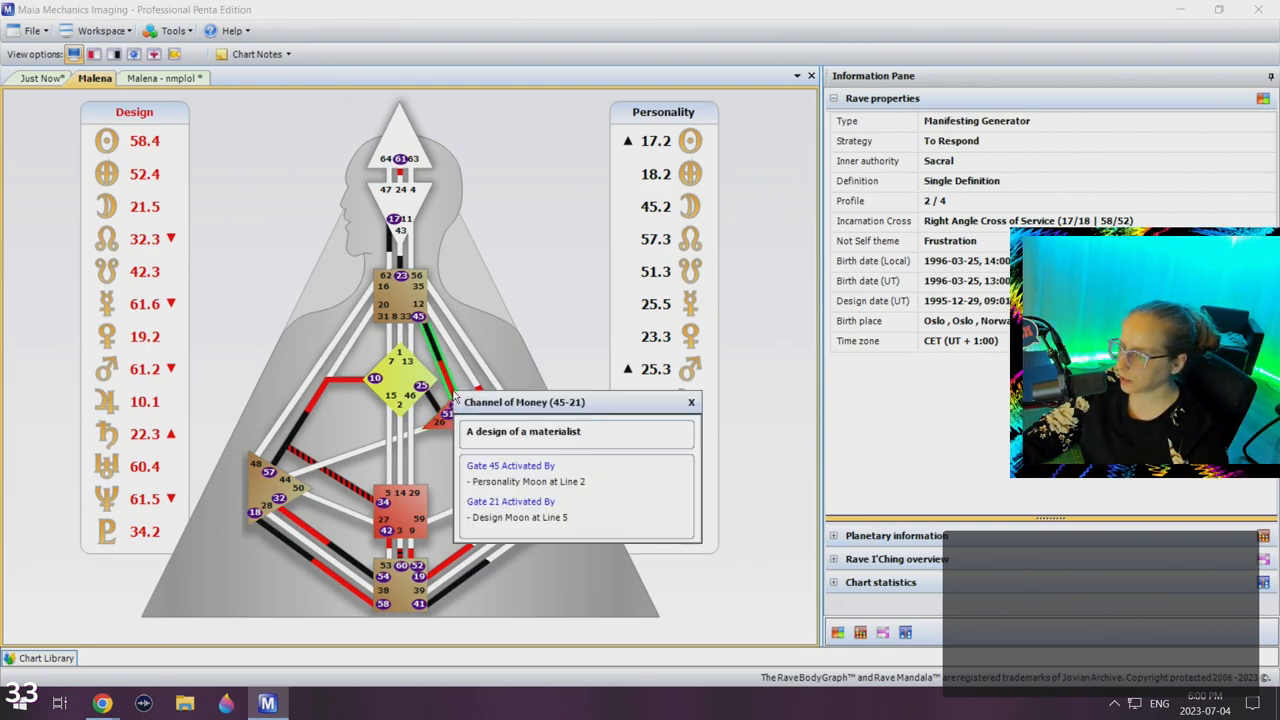
pyautogui.moveTo(744, 410)
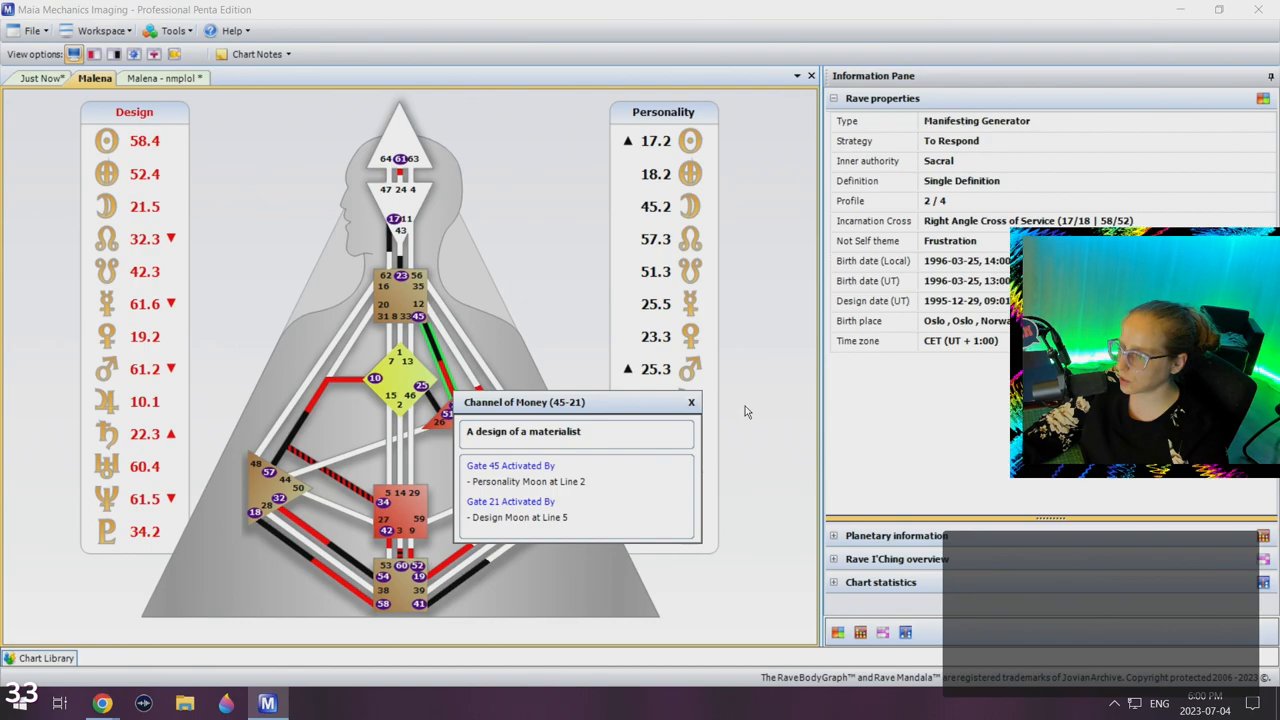
pyautogui.click(690, 400)
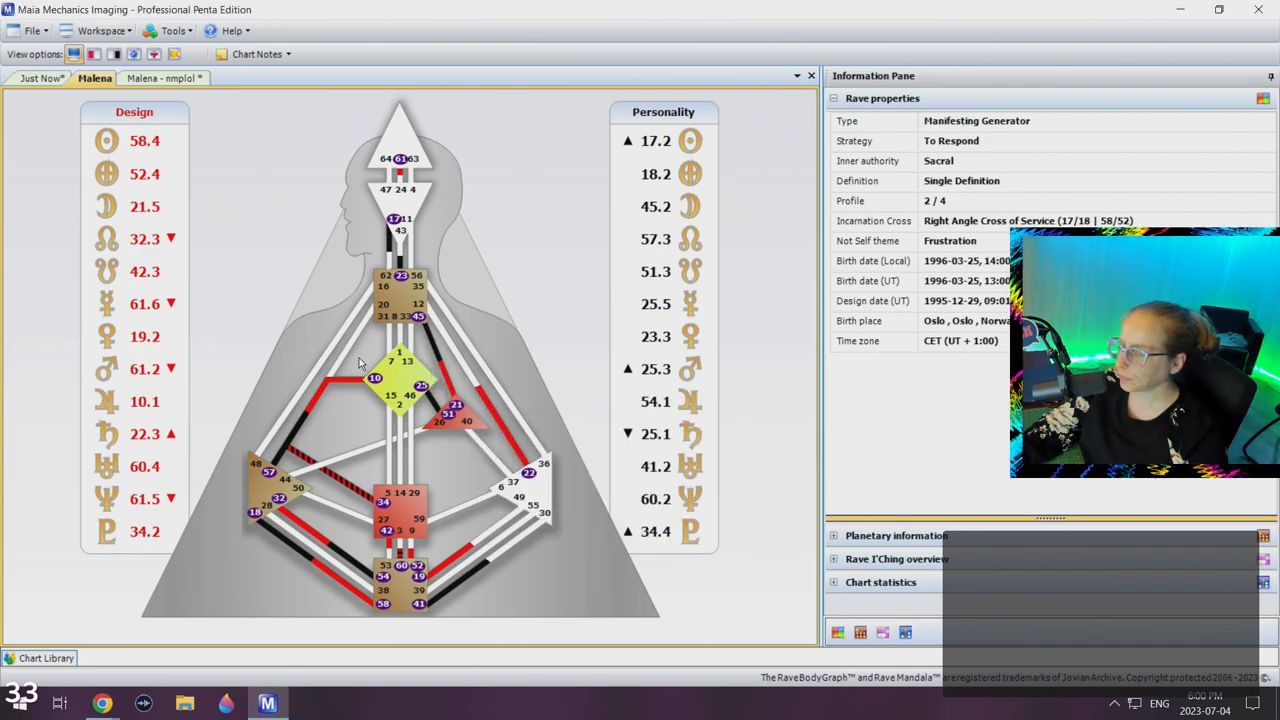
pyautogui.moveTo(464, 384)
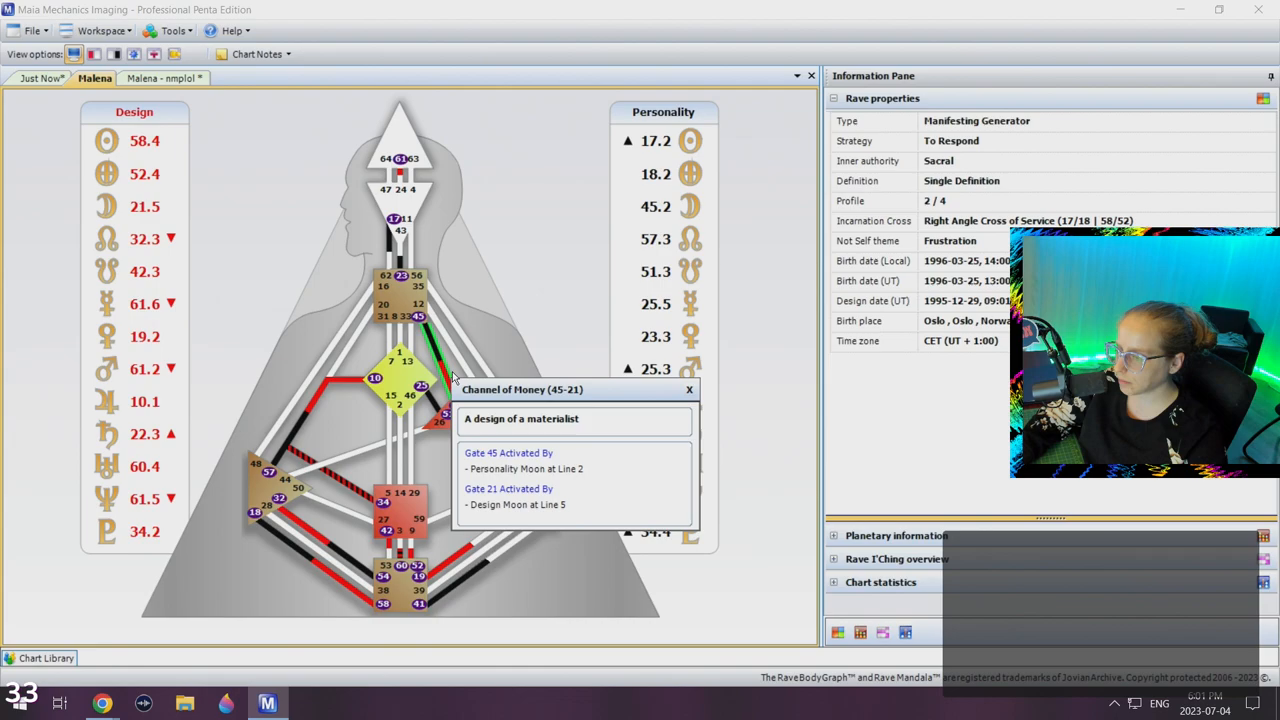
pyautogui.click(688, 388)
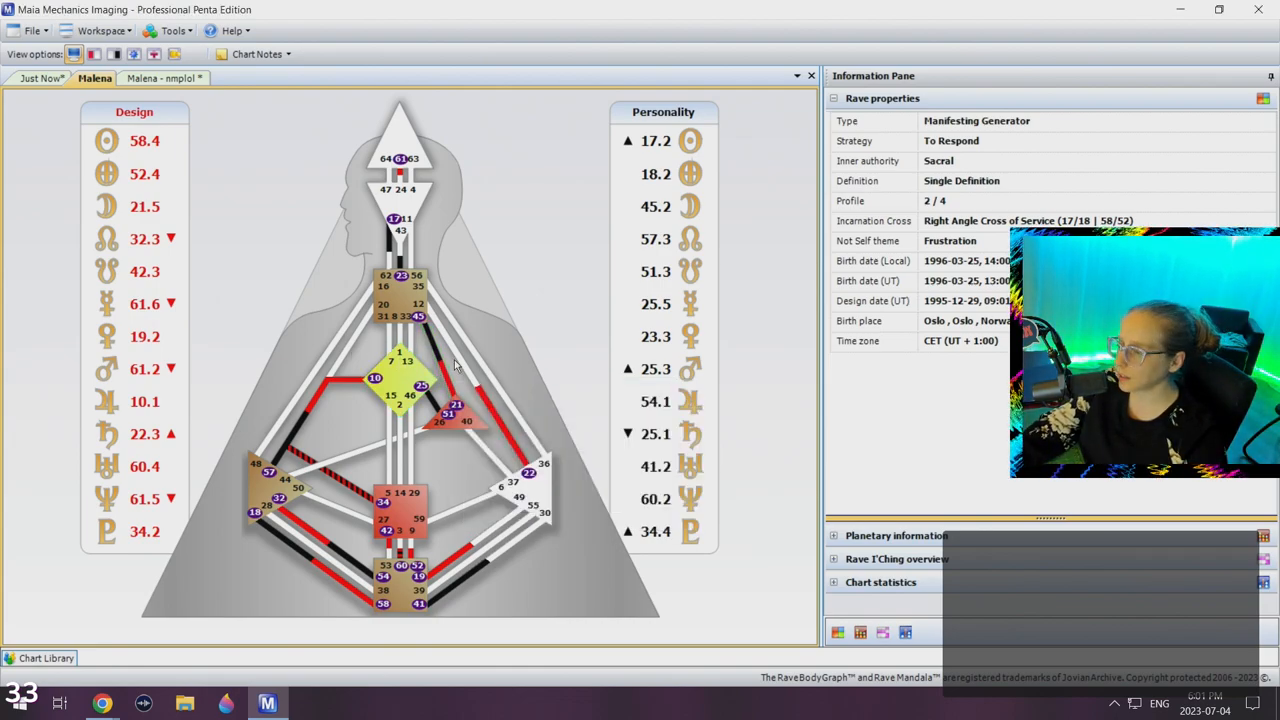
pyautogui.moveTo(356, 370)
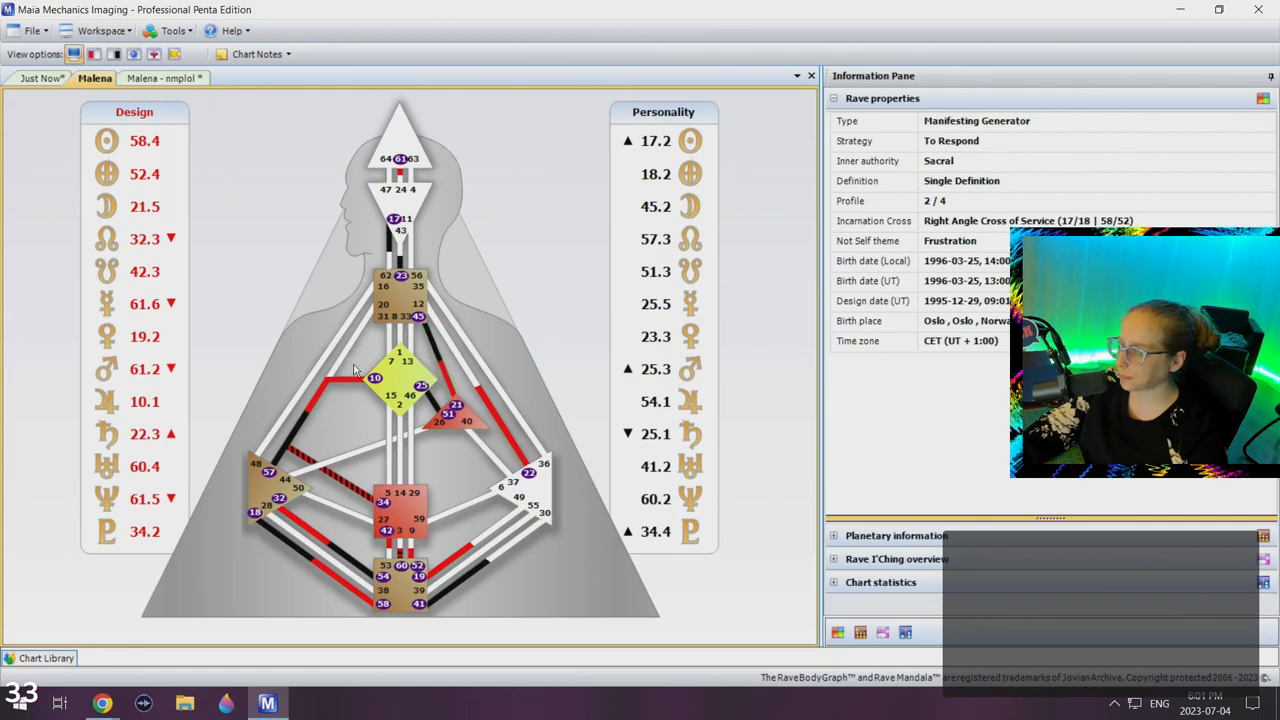
pyautogui.moveTo(328, 530)
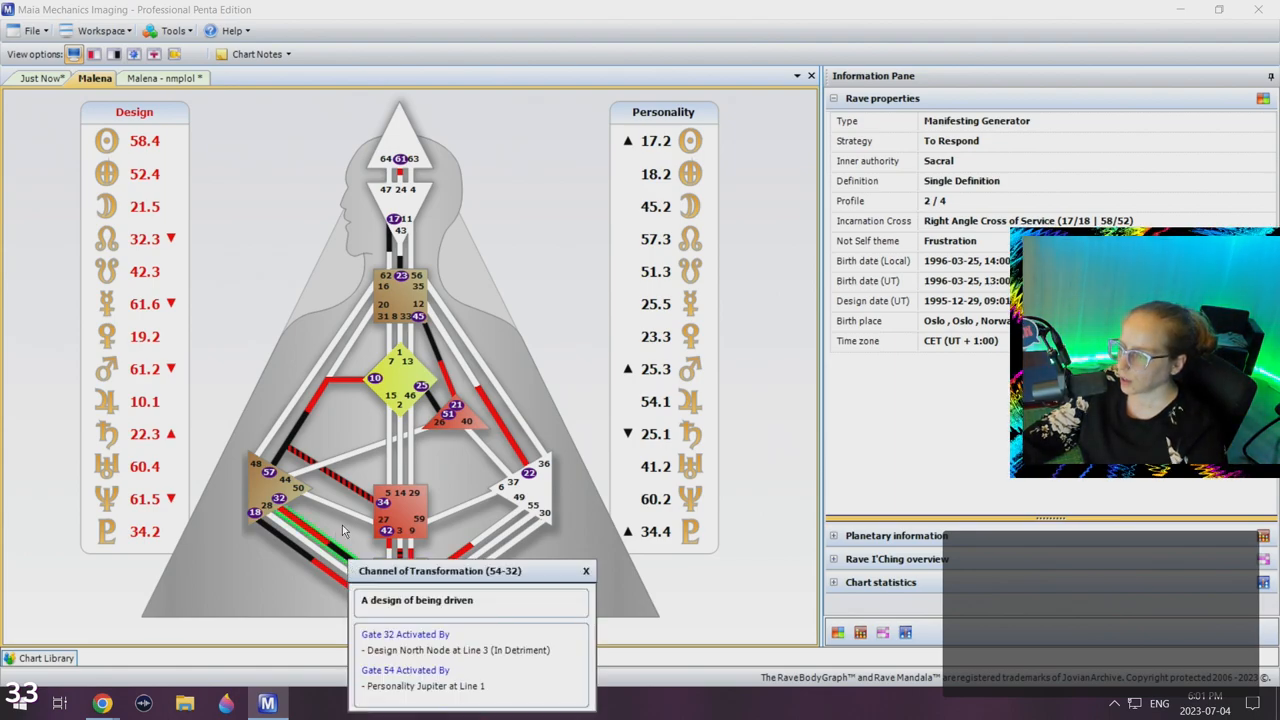
# View the Channel of Judgment (18-58) details, then close the popup.
pyautogui.click(586, 570)
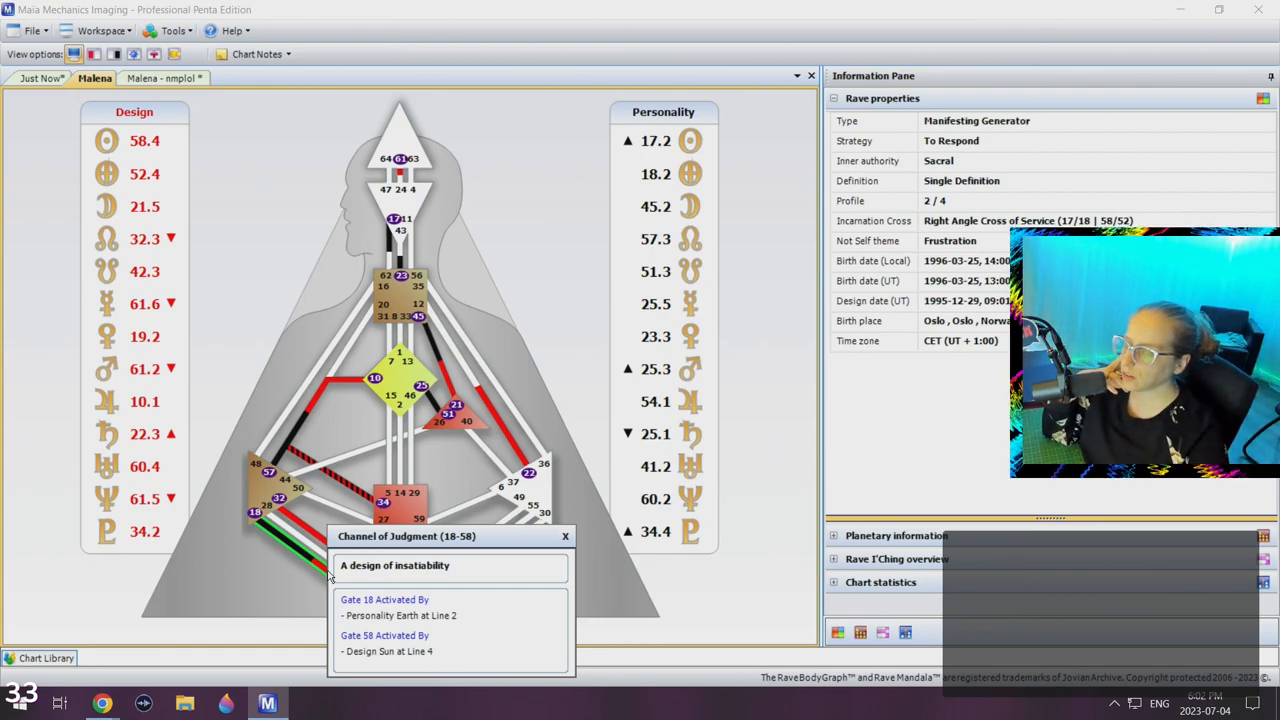
pyautogui.moveTo(490, 488)
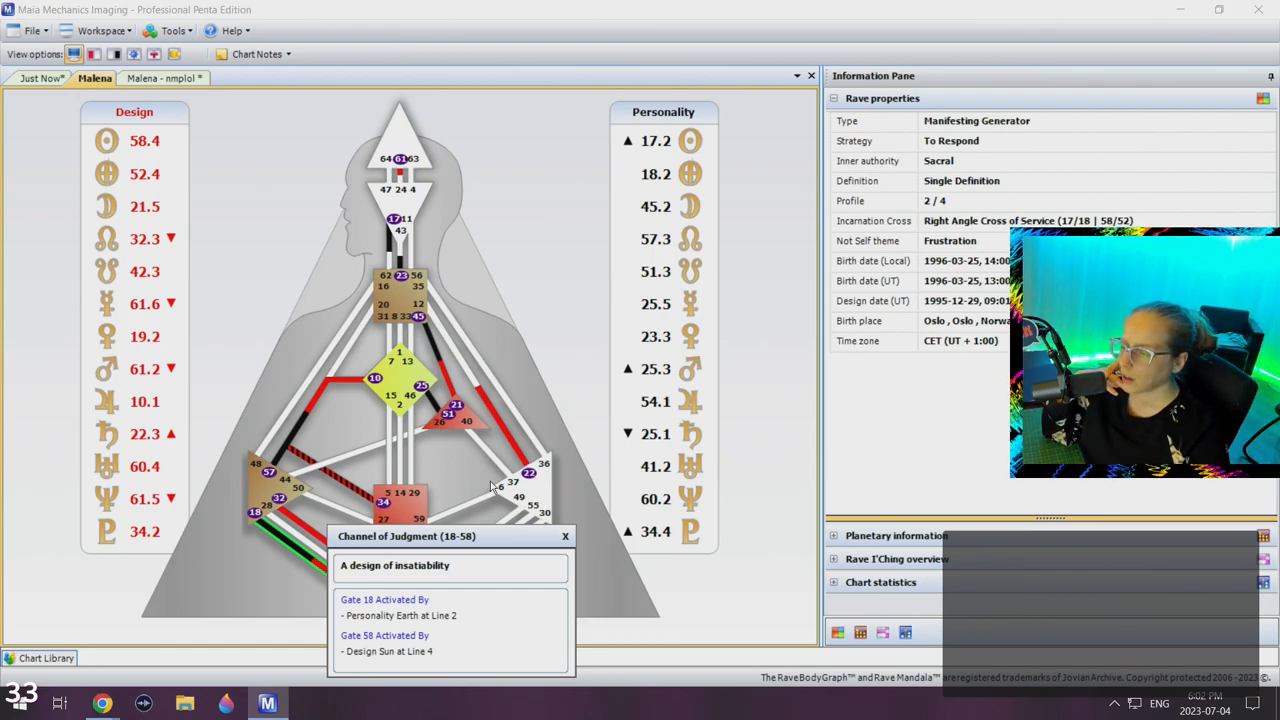
pyautogui.click(564, 536)
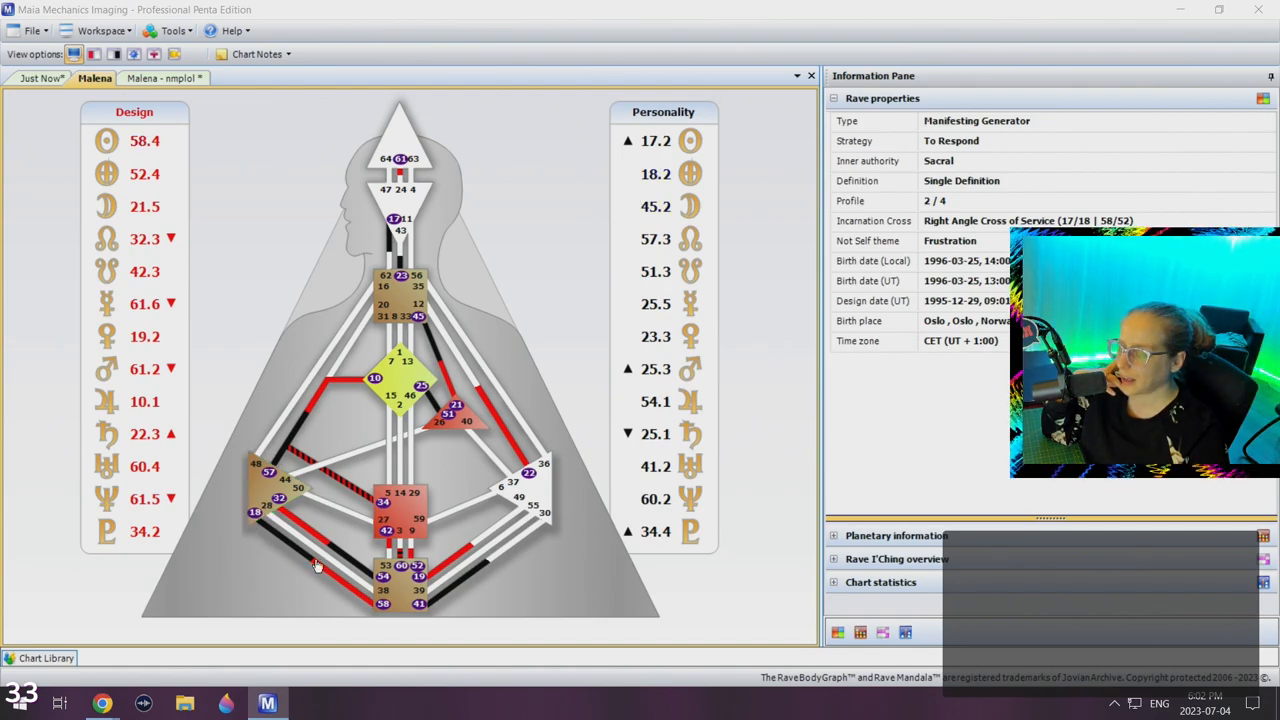
pyautogui.moveTo(300, 572)
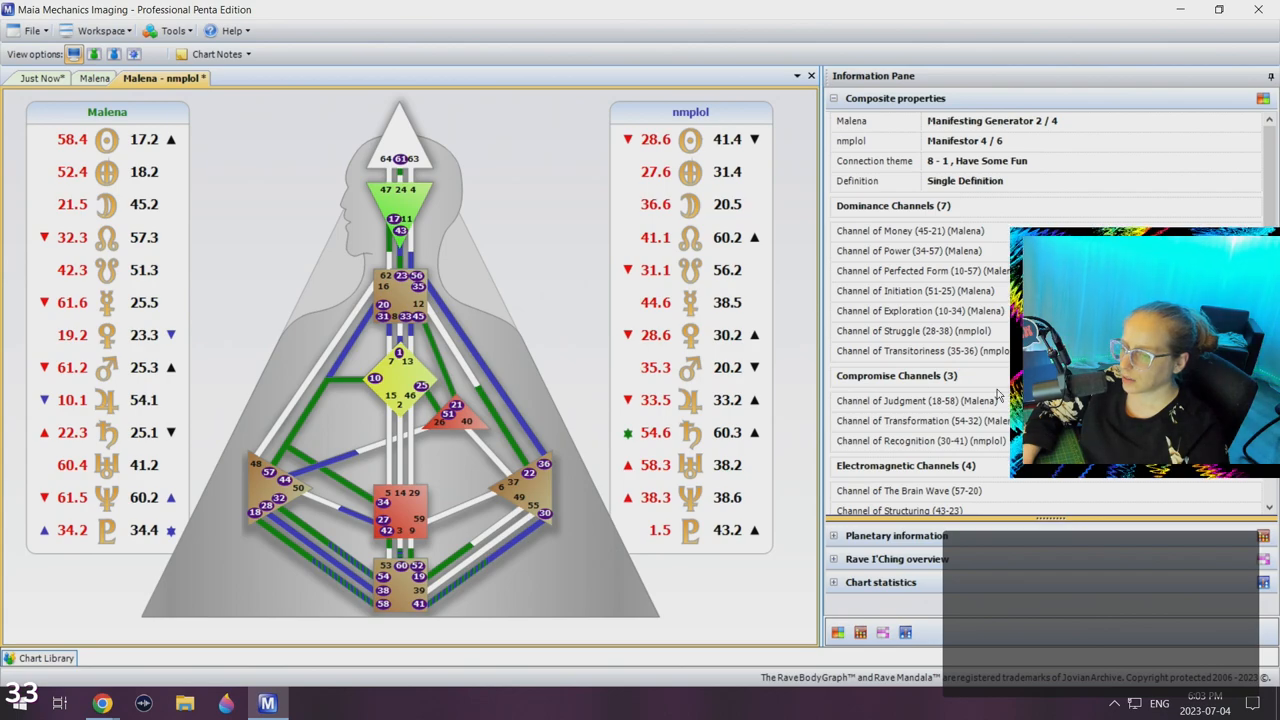
# Return from the composite chart to Malena's individual bodygraph.
pyautogui.click(94, 78)
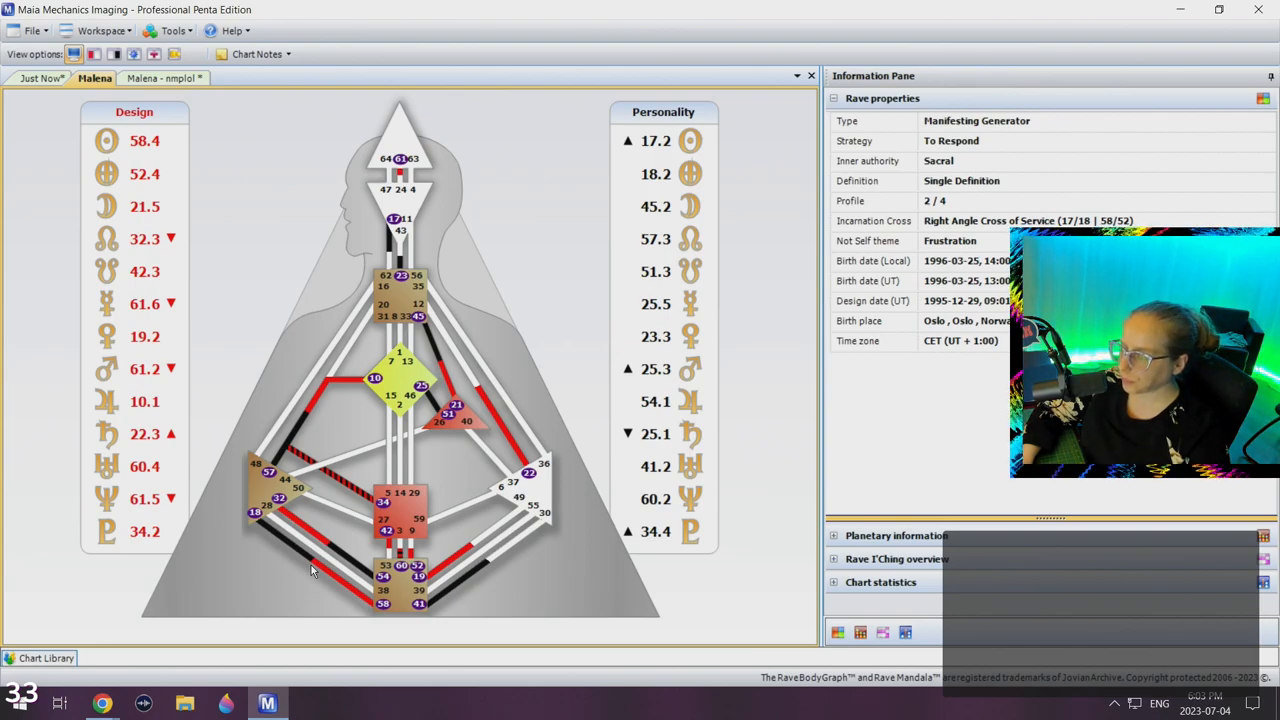
pyautogui.moveTo(280, 418)
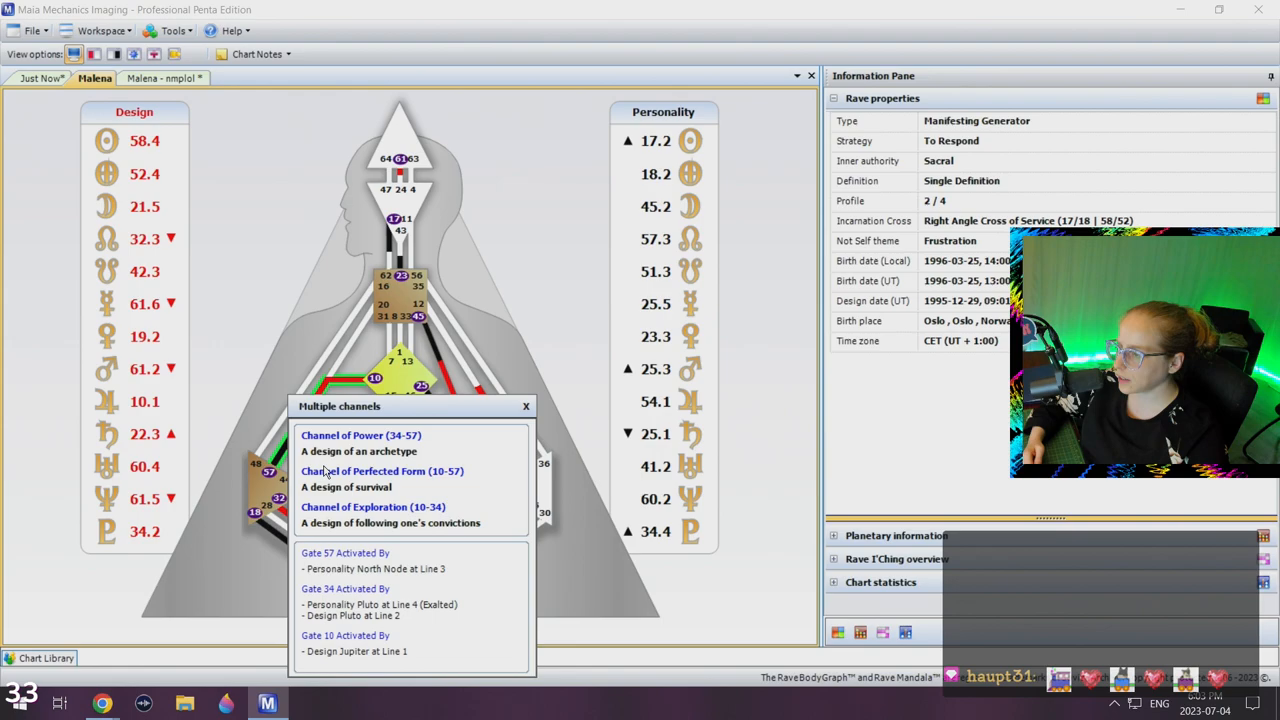
pyautogui.moveTo(340, 352)
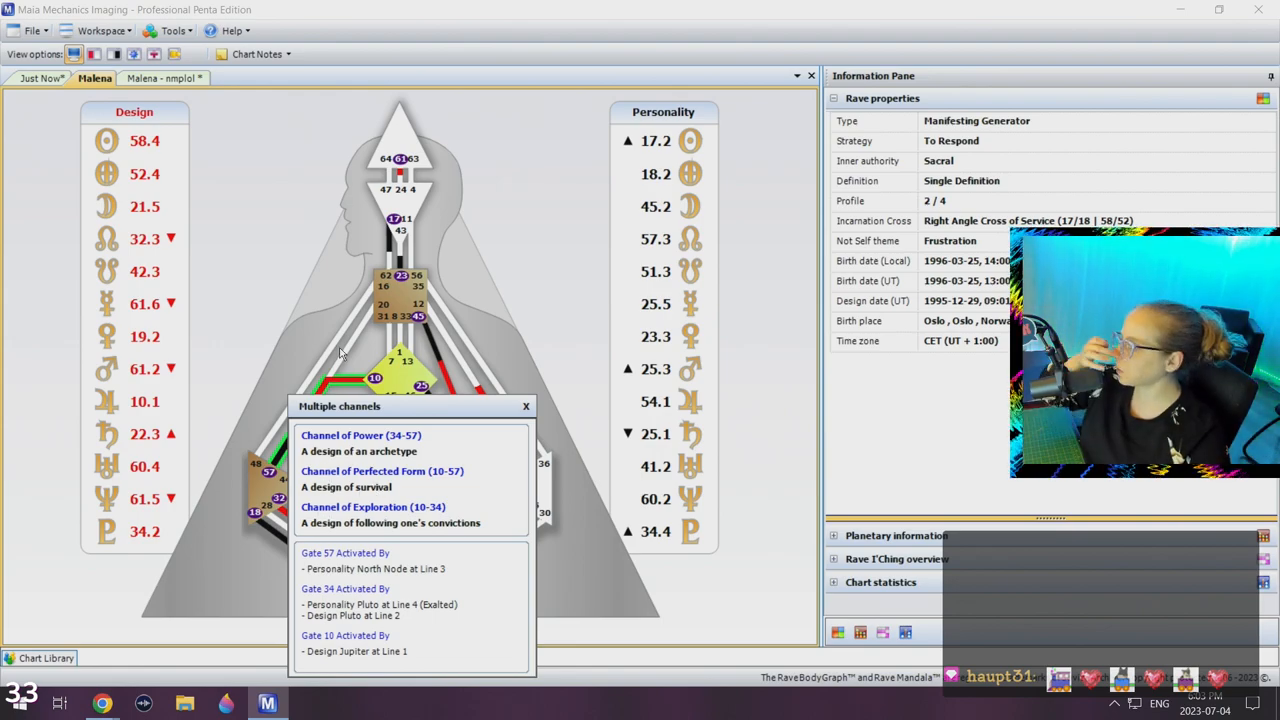
pyautogui.click(526, 406)
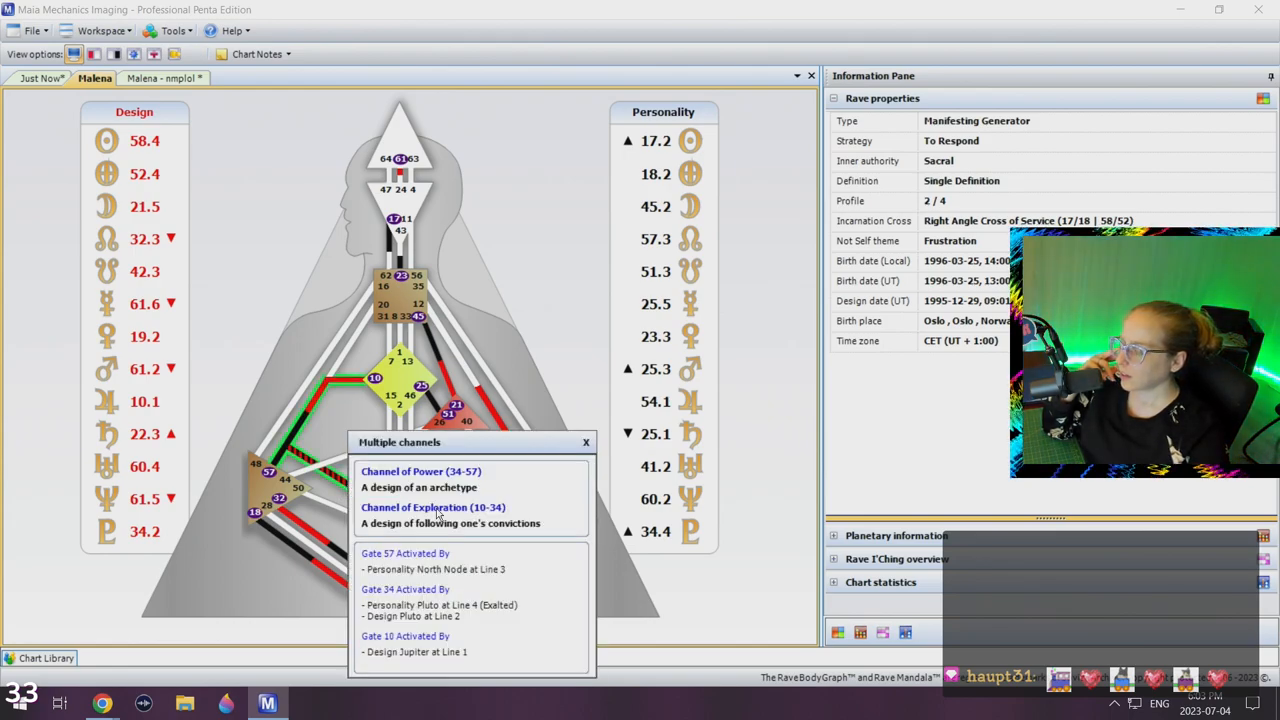
pyautogui.click(584, 442)
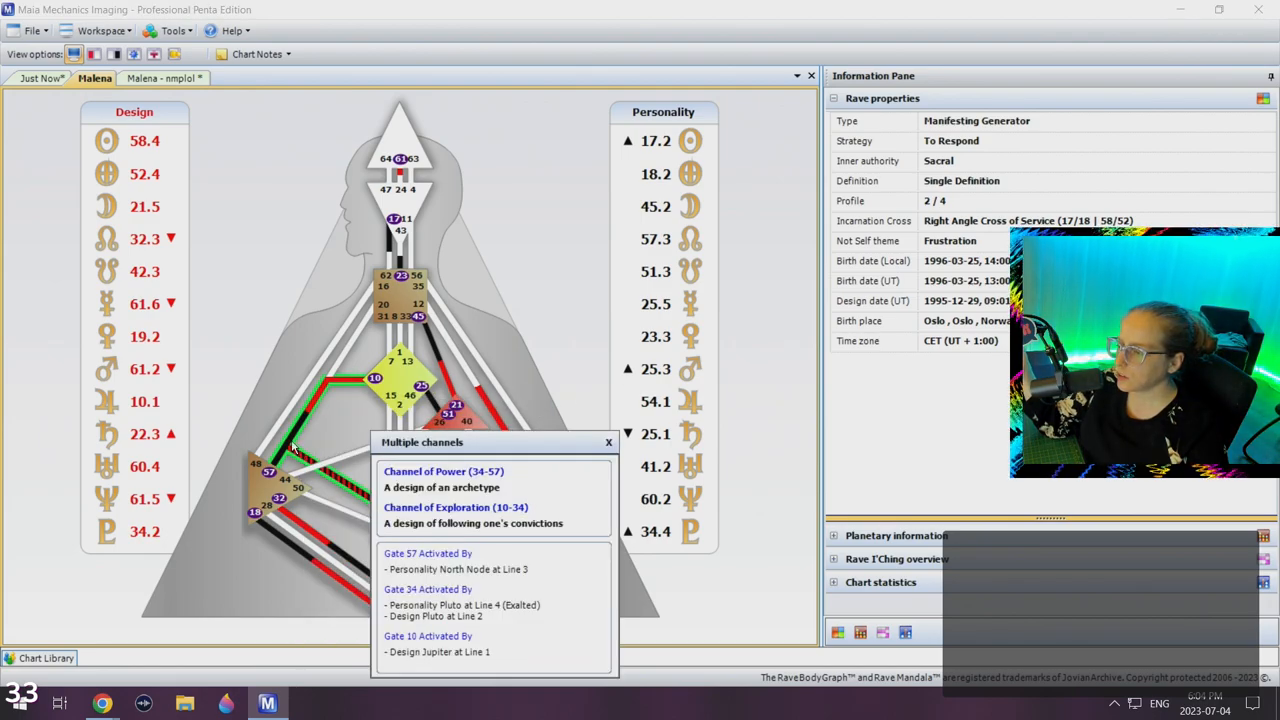
pyautogui.click(608, 442)
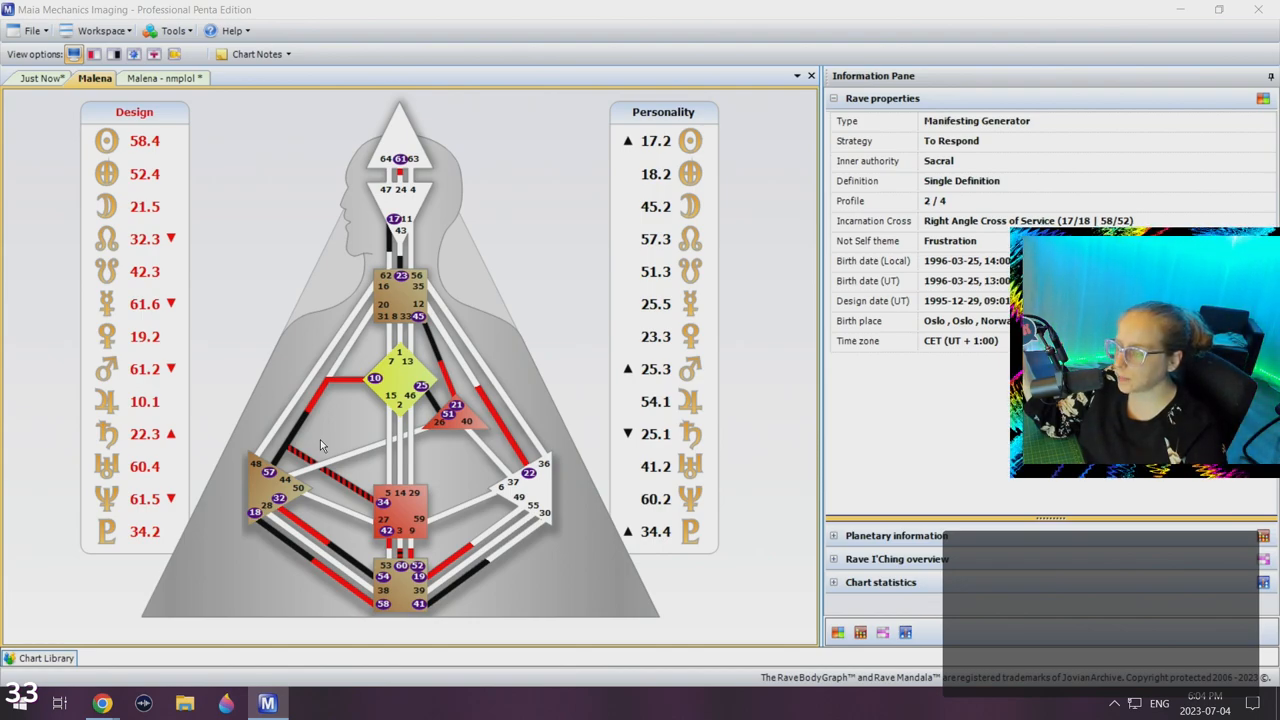
pyautogui.moveTo(316, 442)
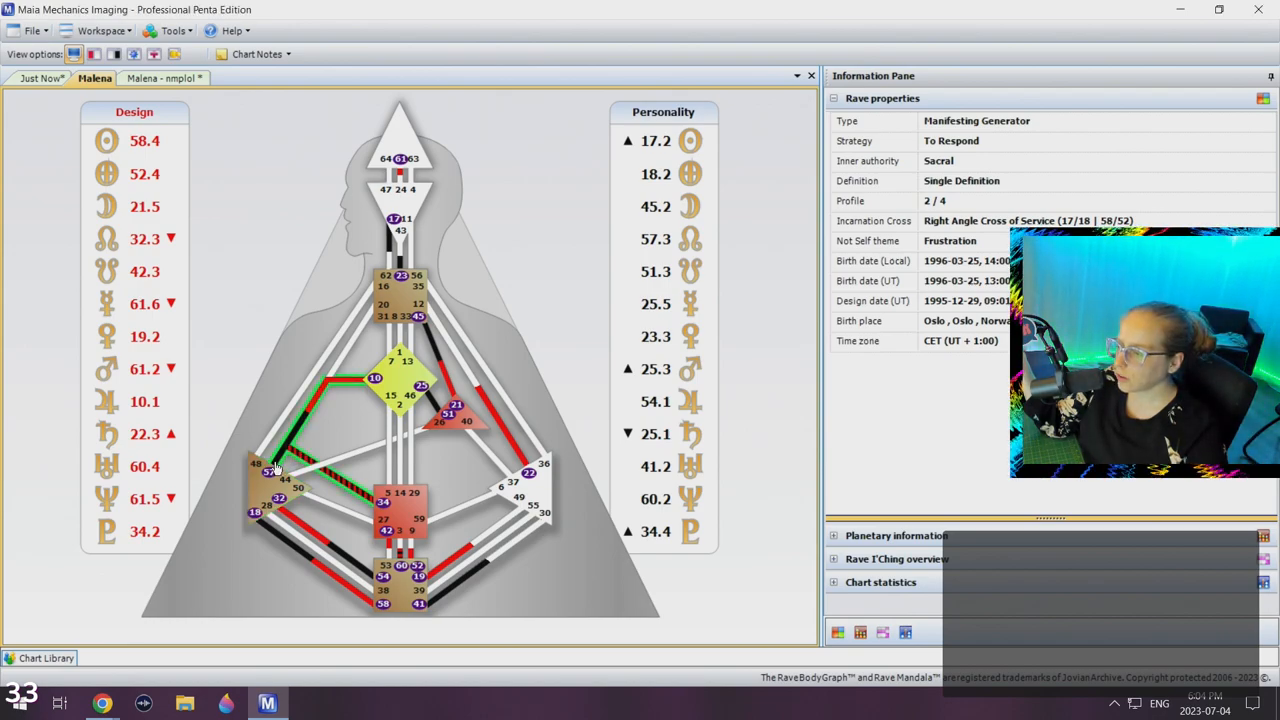
pyautogui.click(376, 384)
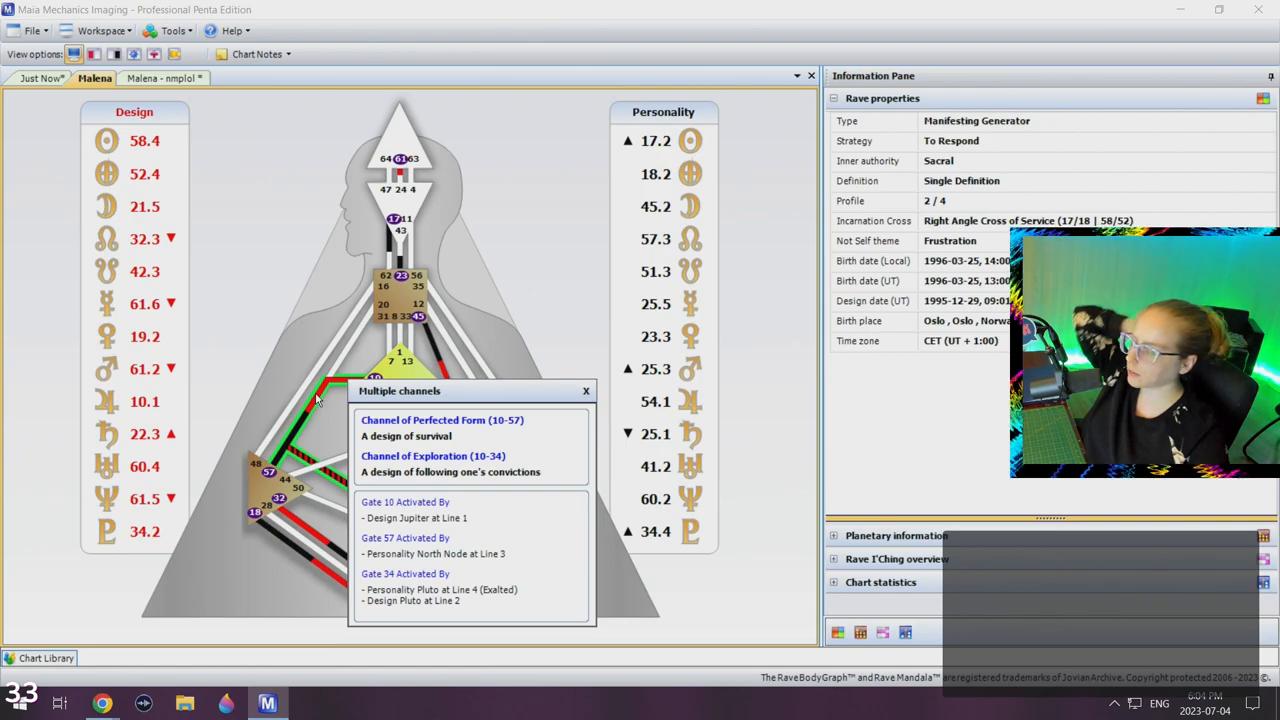
pyautogui.click(586, 390)
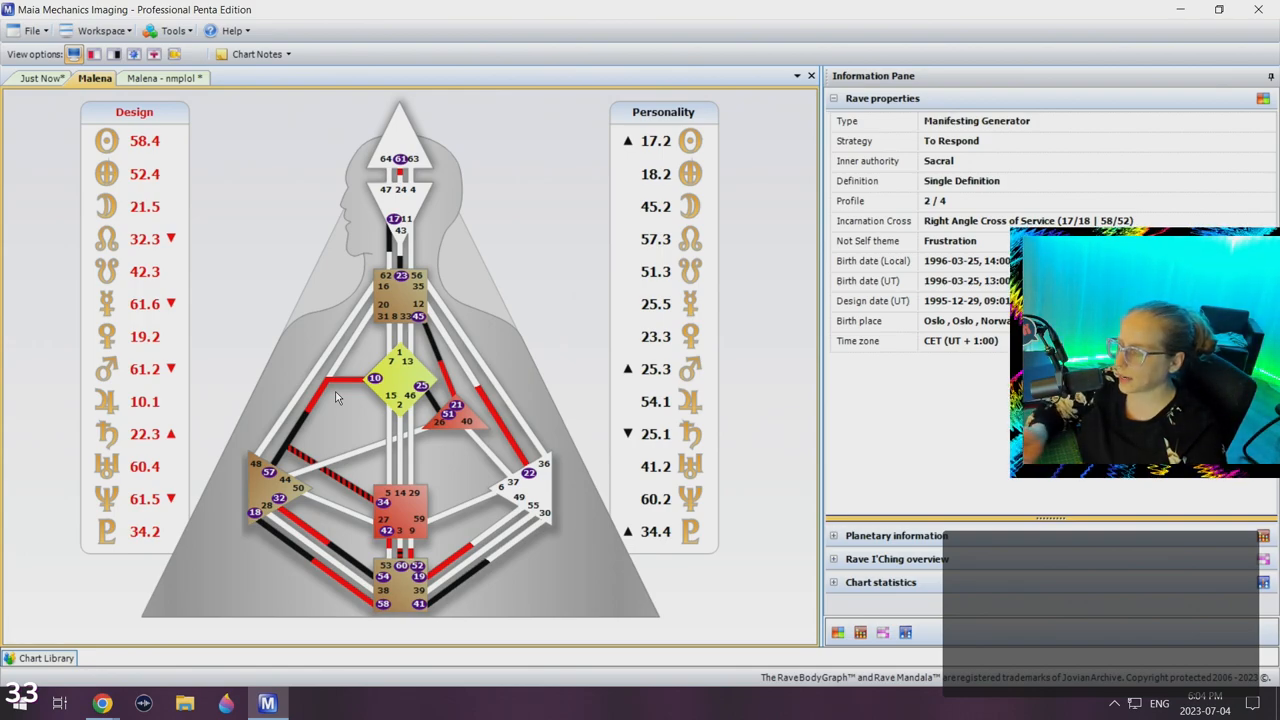
pyautogui.click(376, 378)
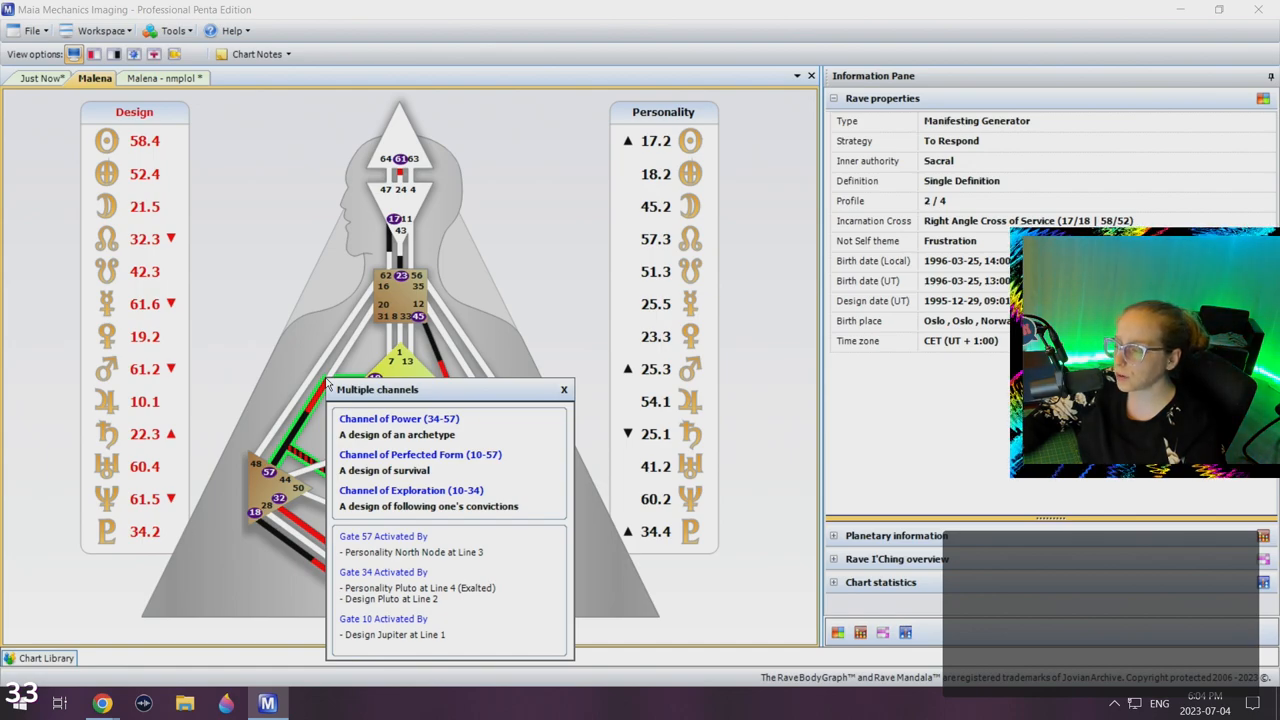
pyautogui.moveTo(284, 348)
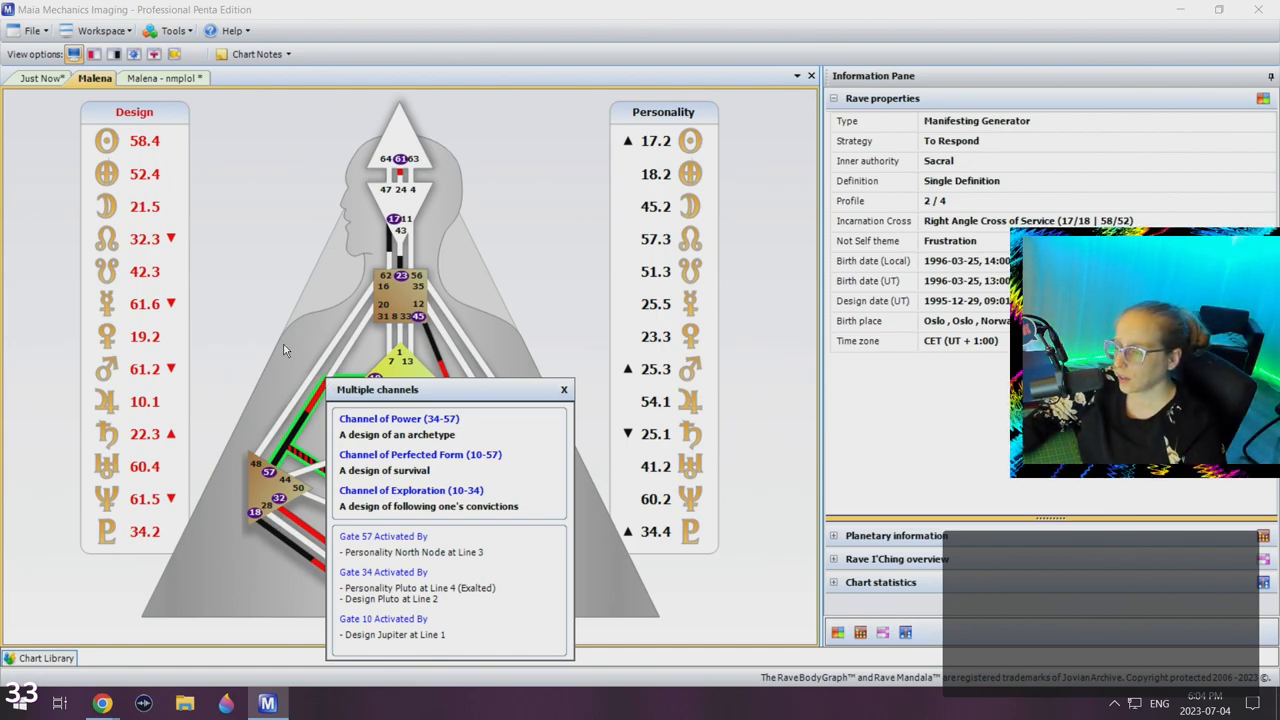
pyautogui.moveTo(318, 440)
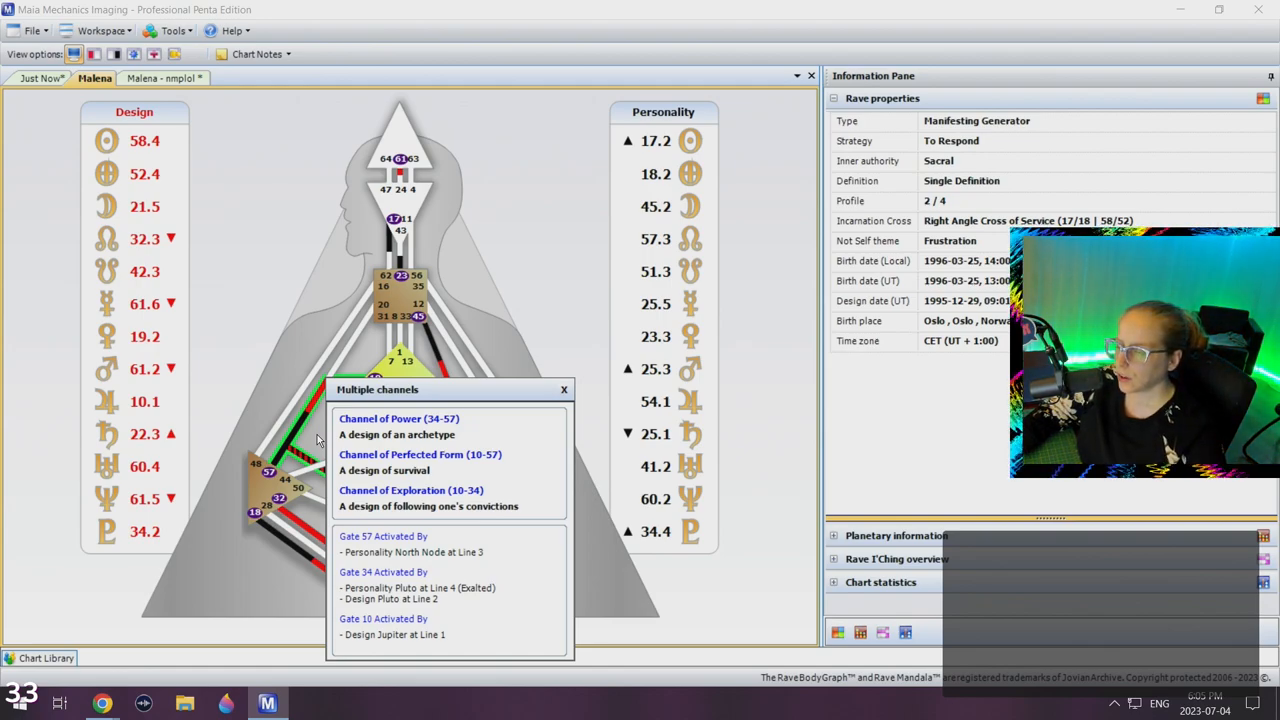
pyautogui.click(564, 388)
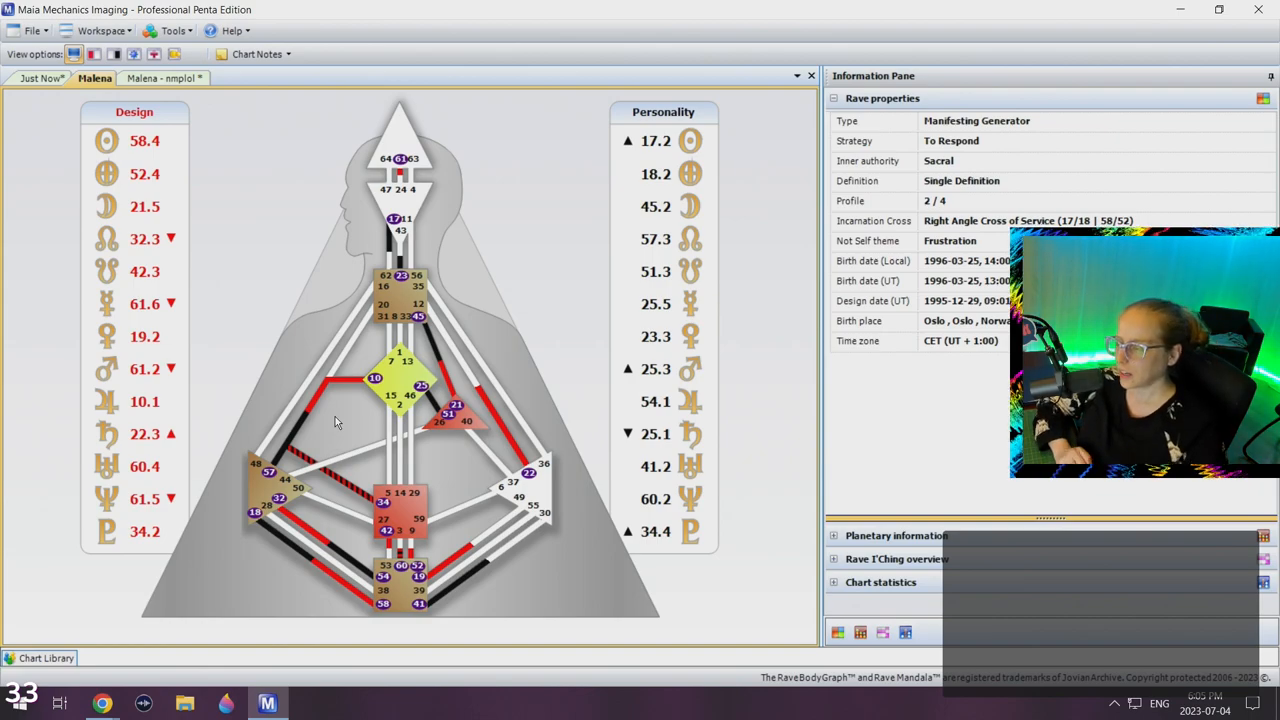
pyautogui.moveTo(324, 442)
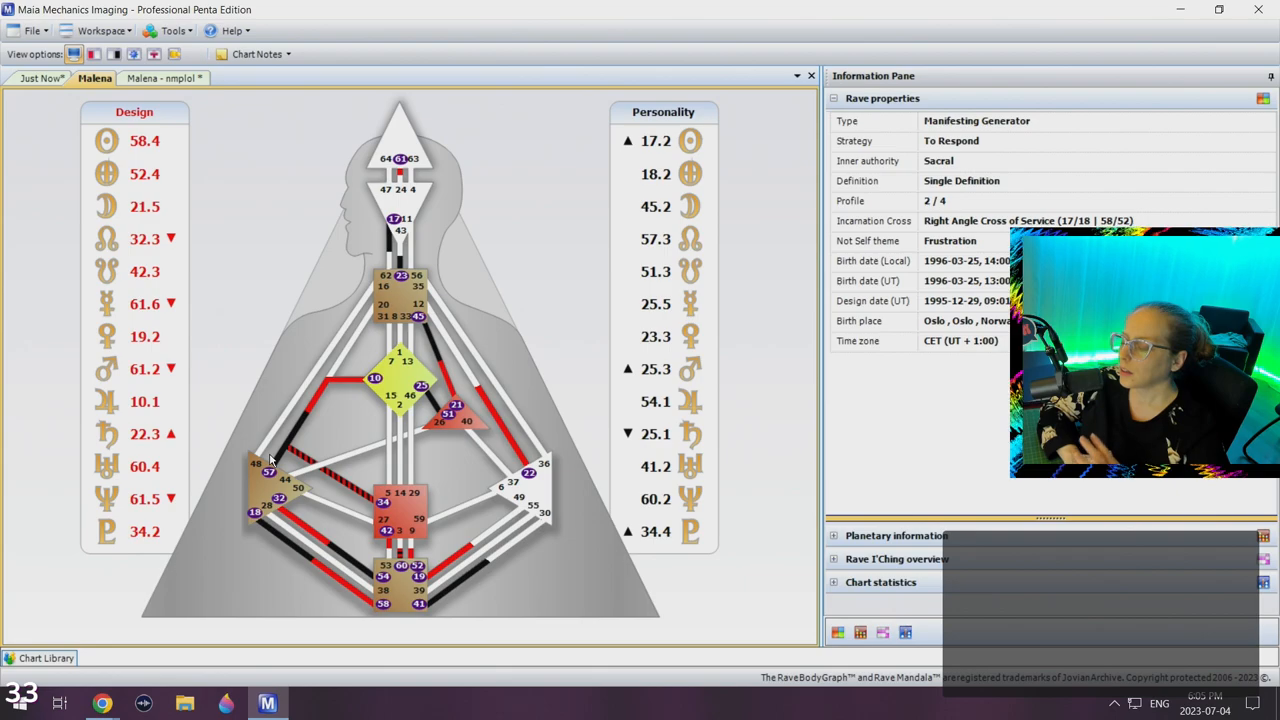
pyautogui.moveTo(292, 408)
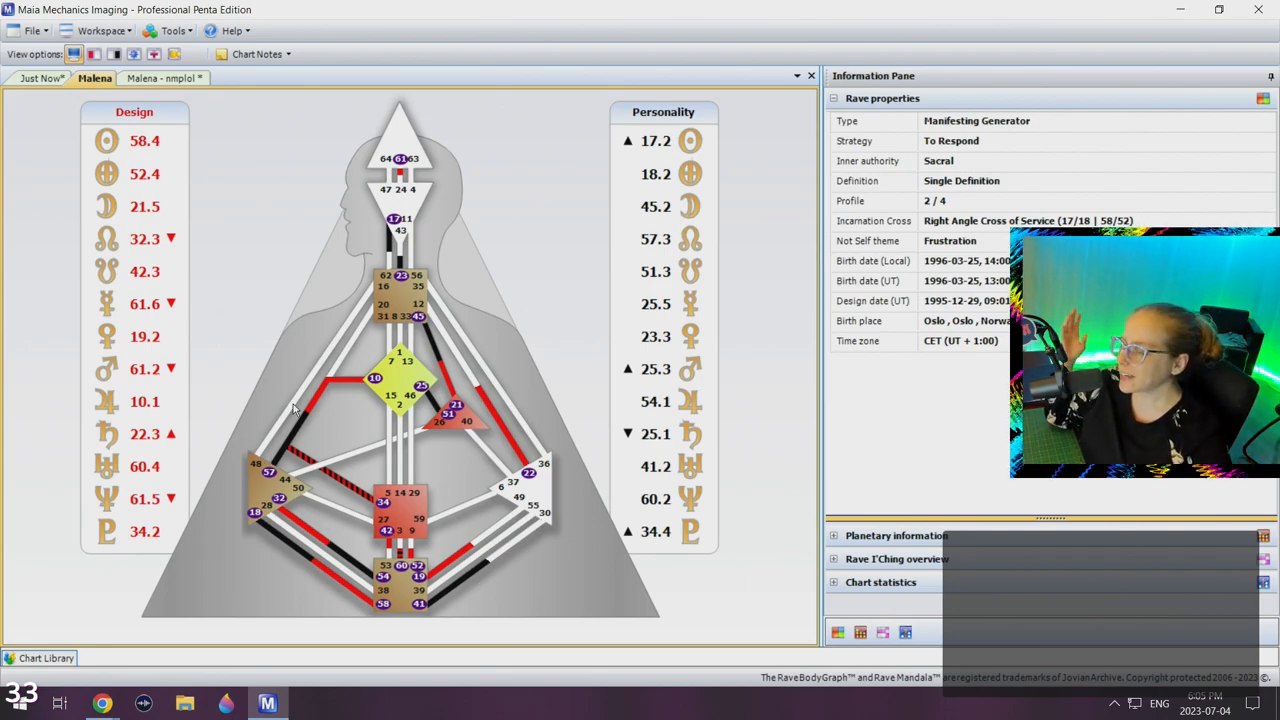
pyautogui.moveTo(370, 362)
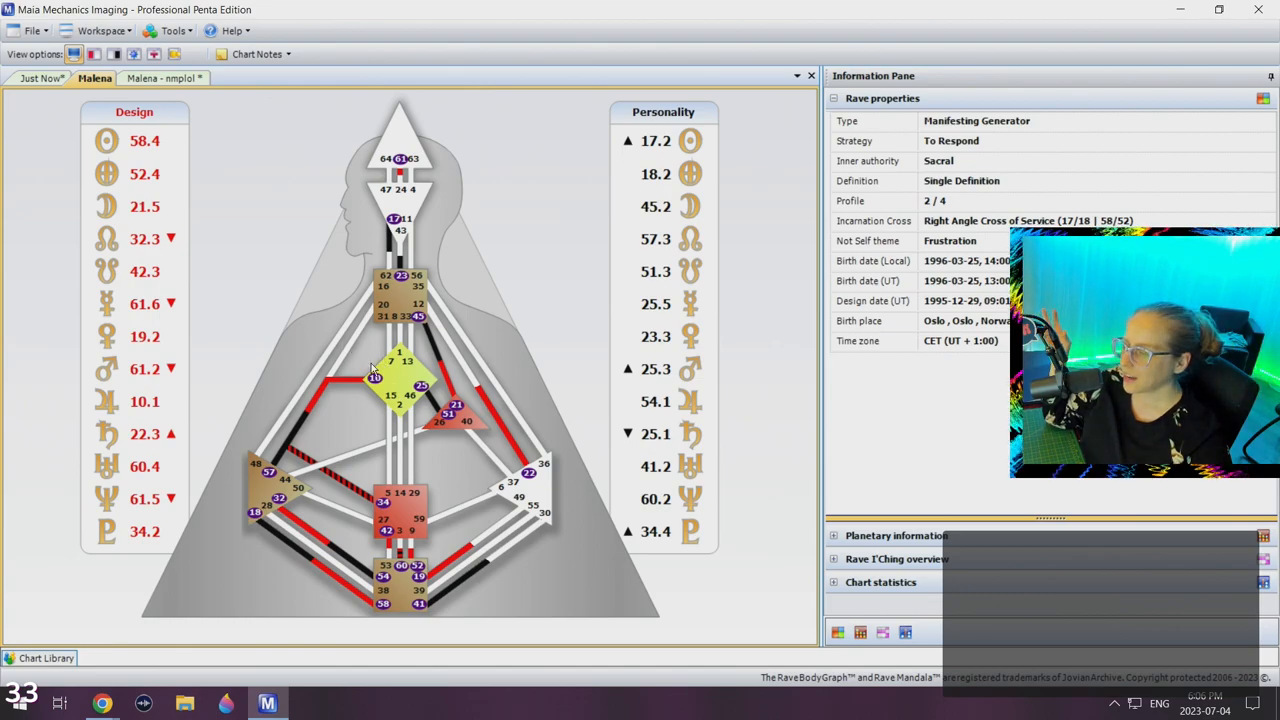
pyautogui.moveTo(360, 482)
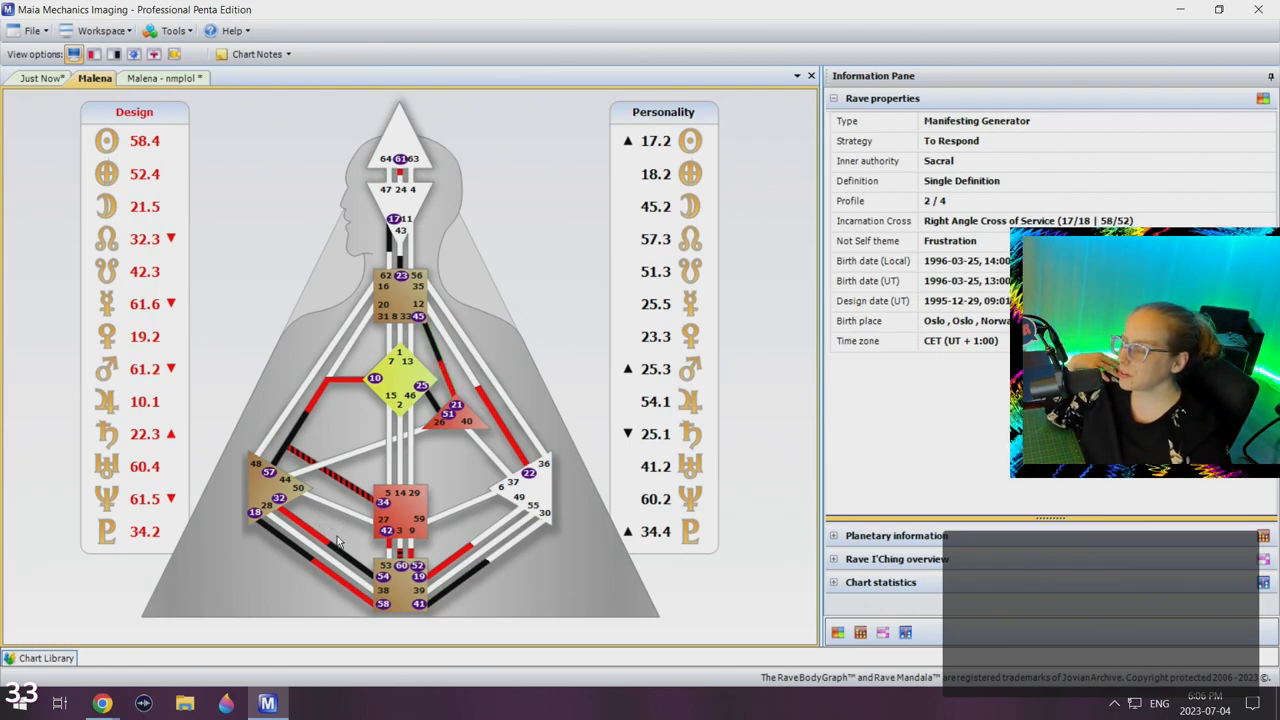
pyautogui.moveTo(330, 536)
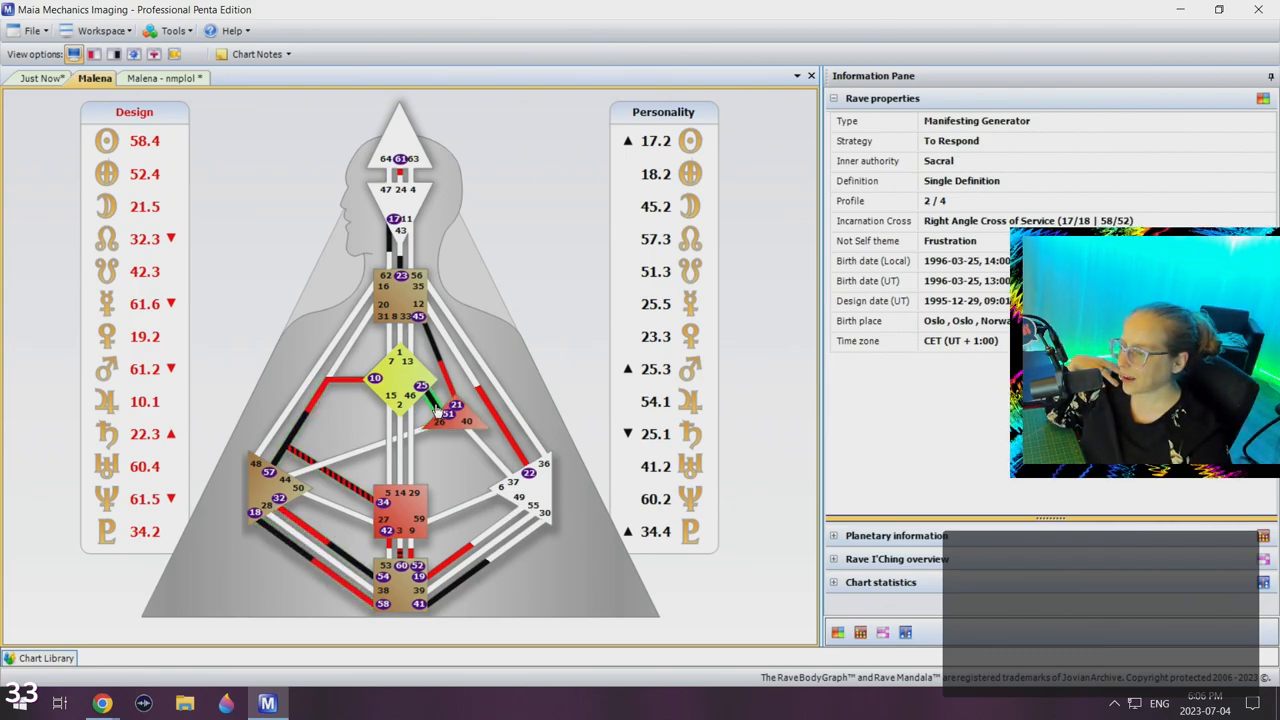
pyautogui.moveTo(320, 418)
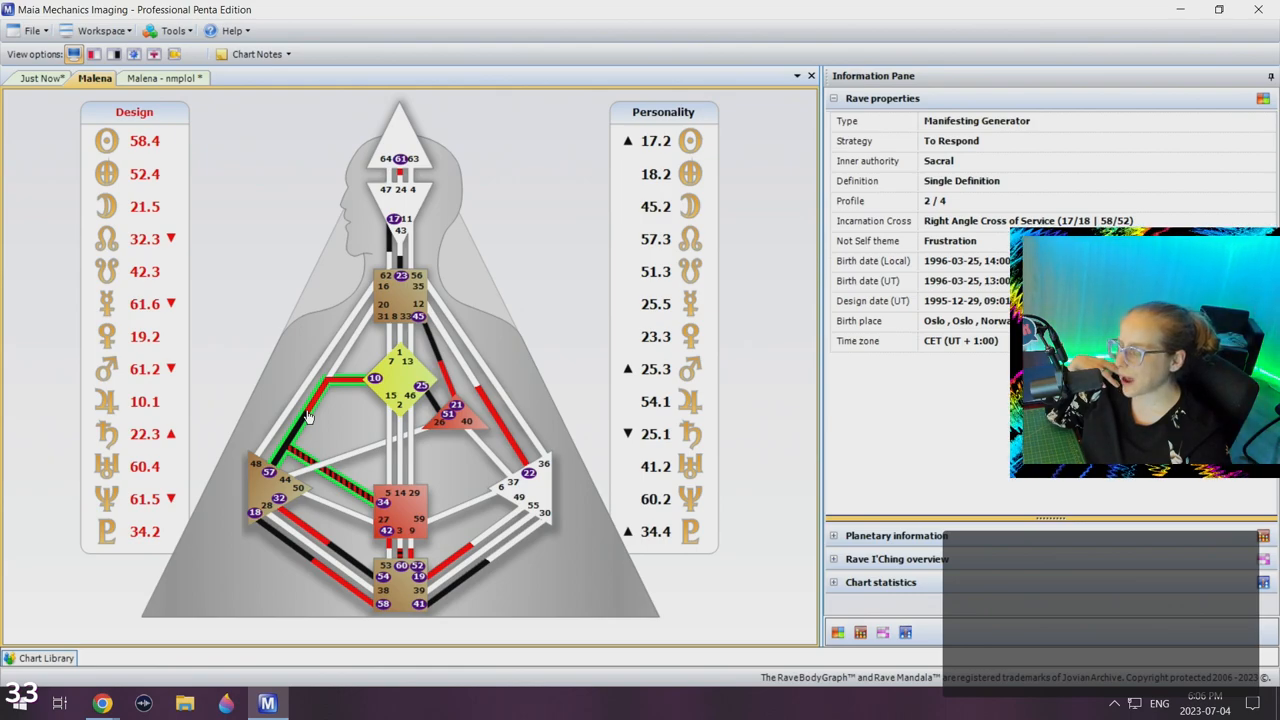
pyautogui.moveTo(340, 486)
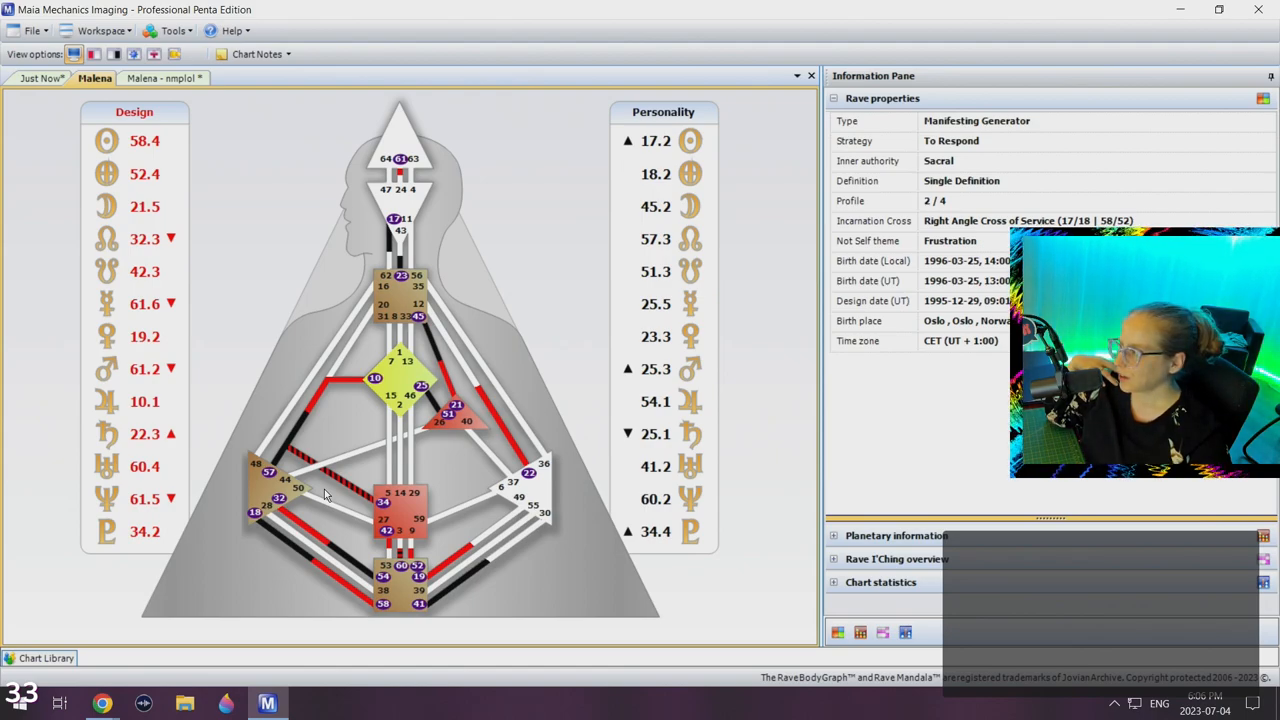
pyautogui.moveTo(390, 556)
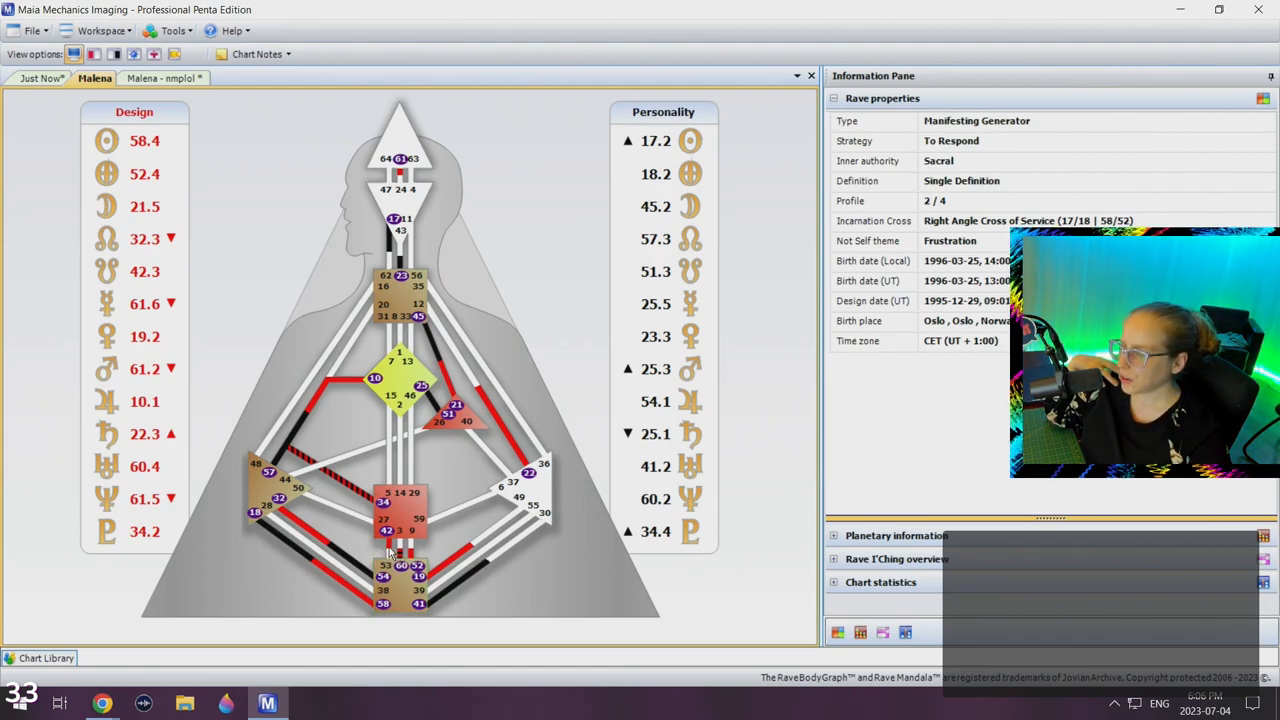
pyautogui.moveTo(440, 556)
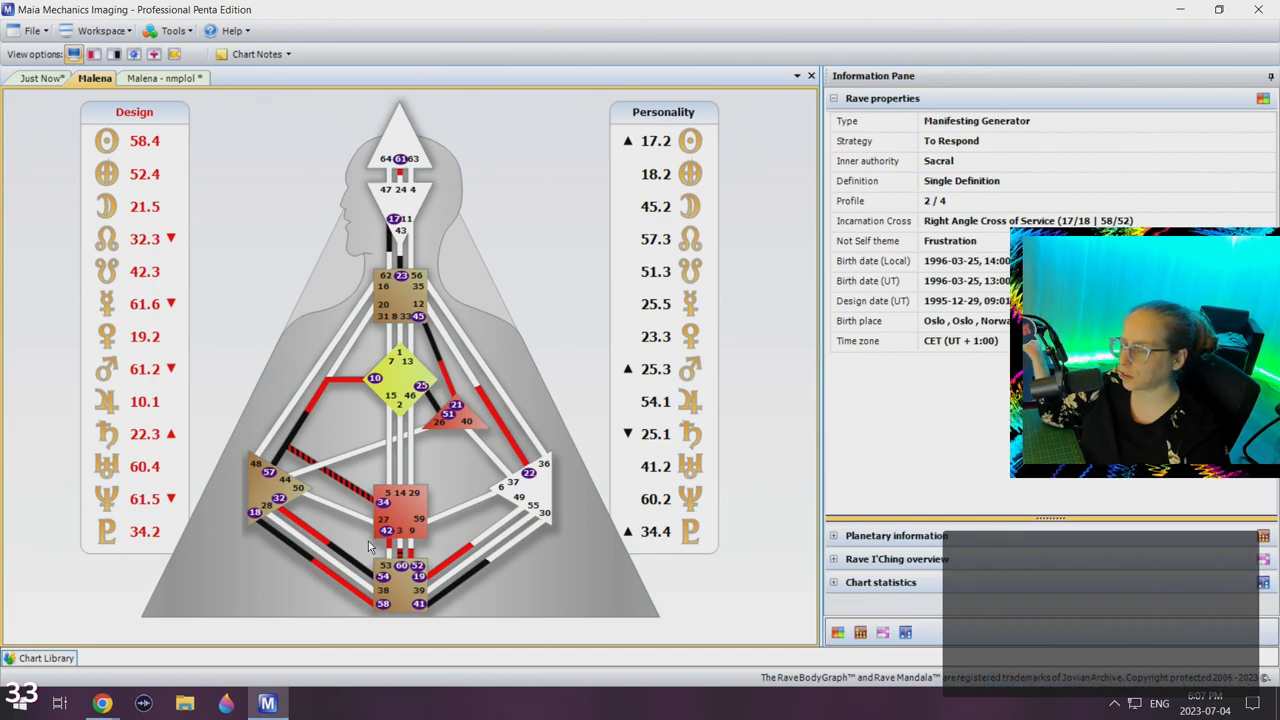
pyautogui.click(400, 512)
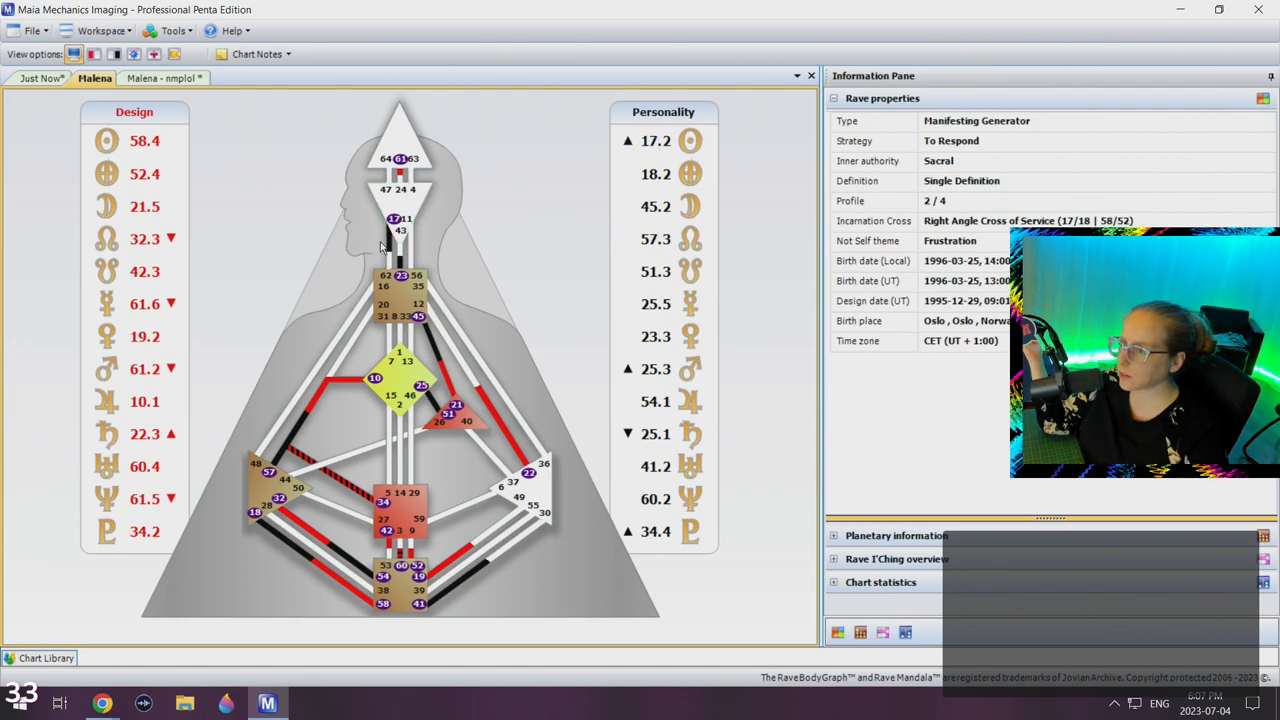
pyautogui.moveTo(450, 256)
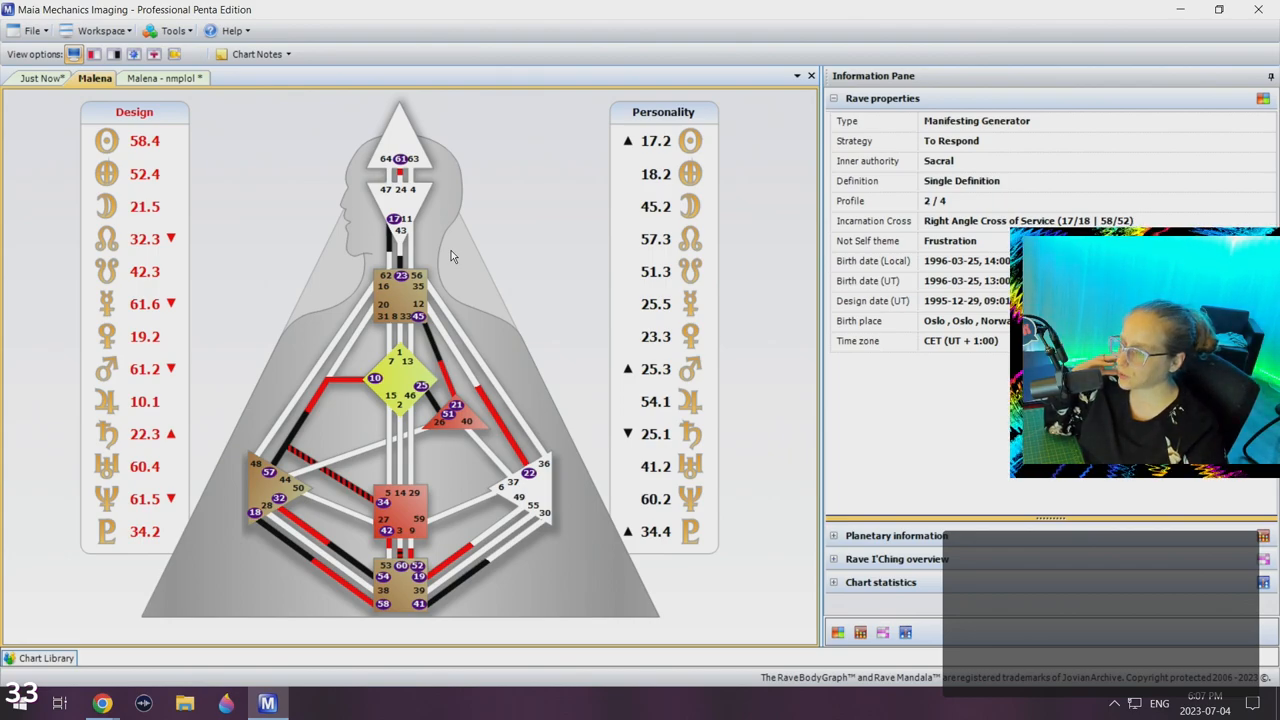
pyautogui.moveTo(460, 436)
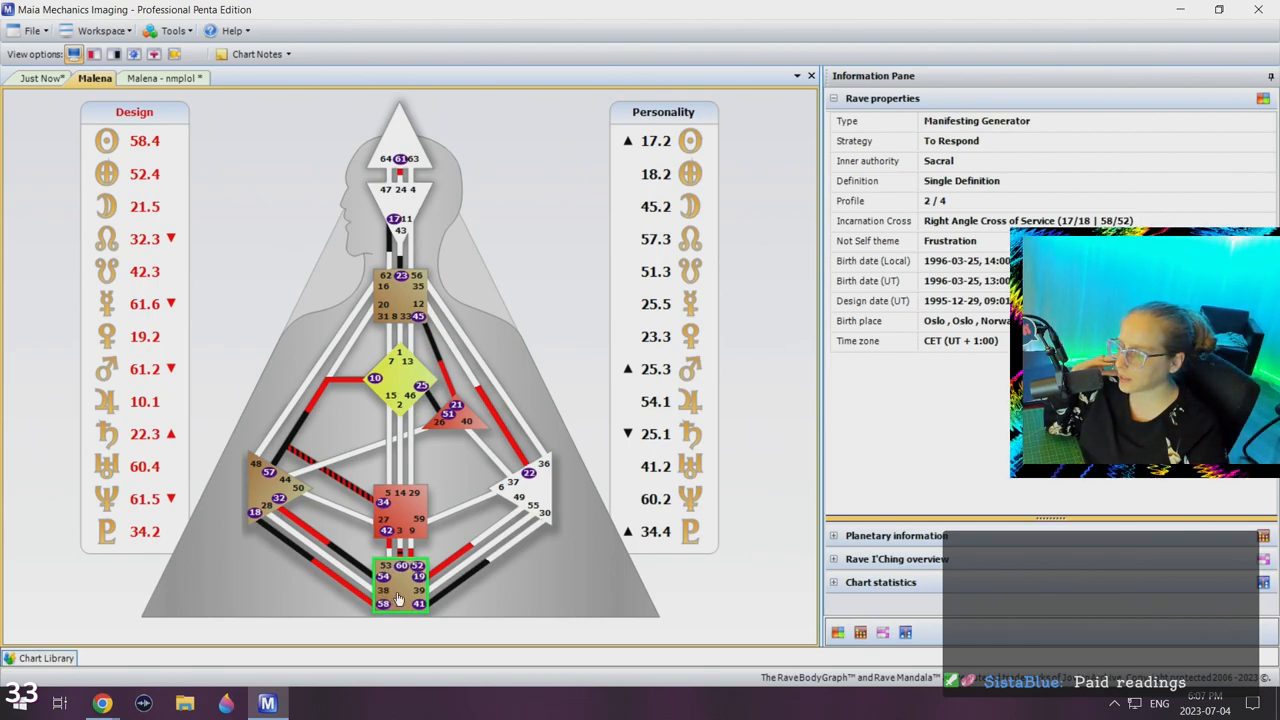
pyautogui.click(400, 516)
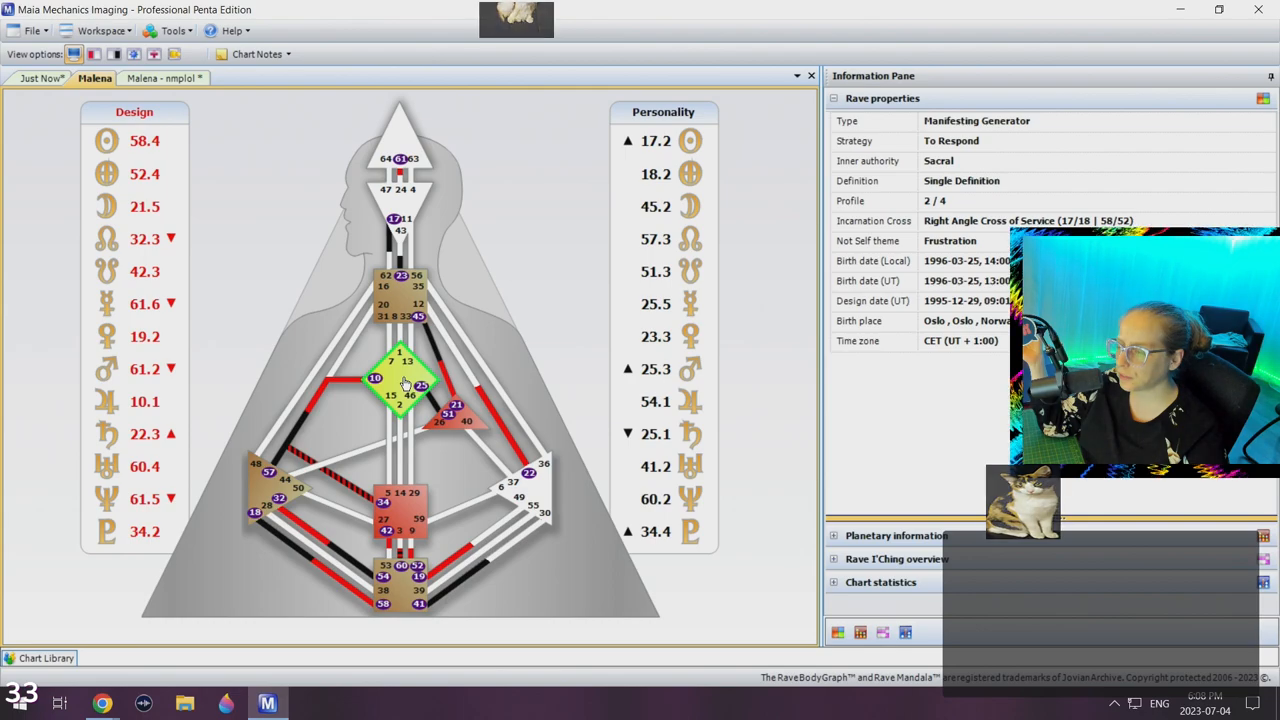
pyautogui.click(400, 298)
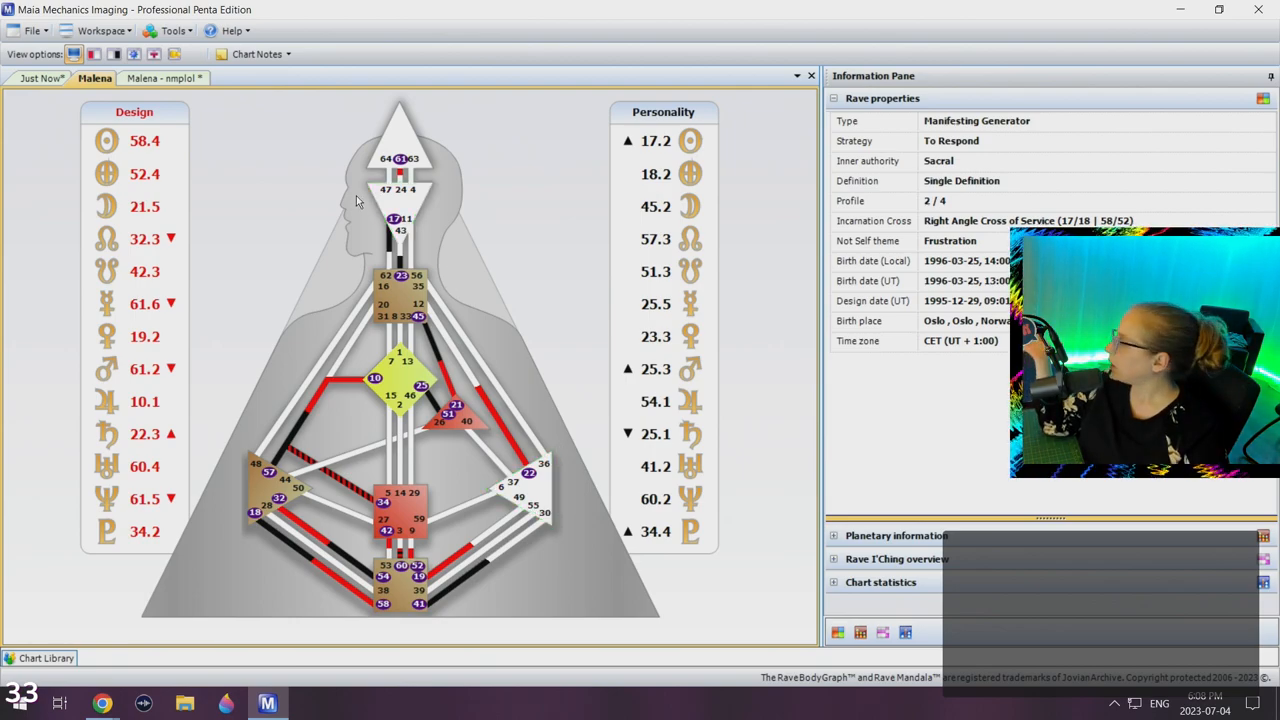
pyautogui.moveTo(422, 184)
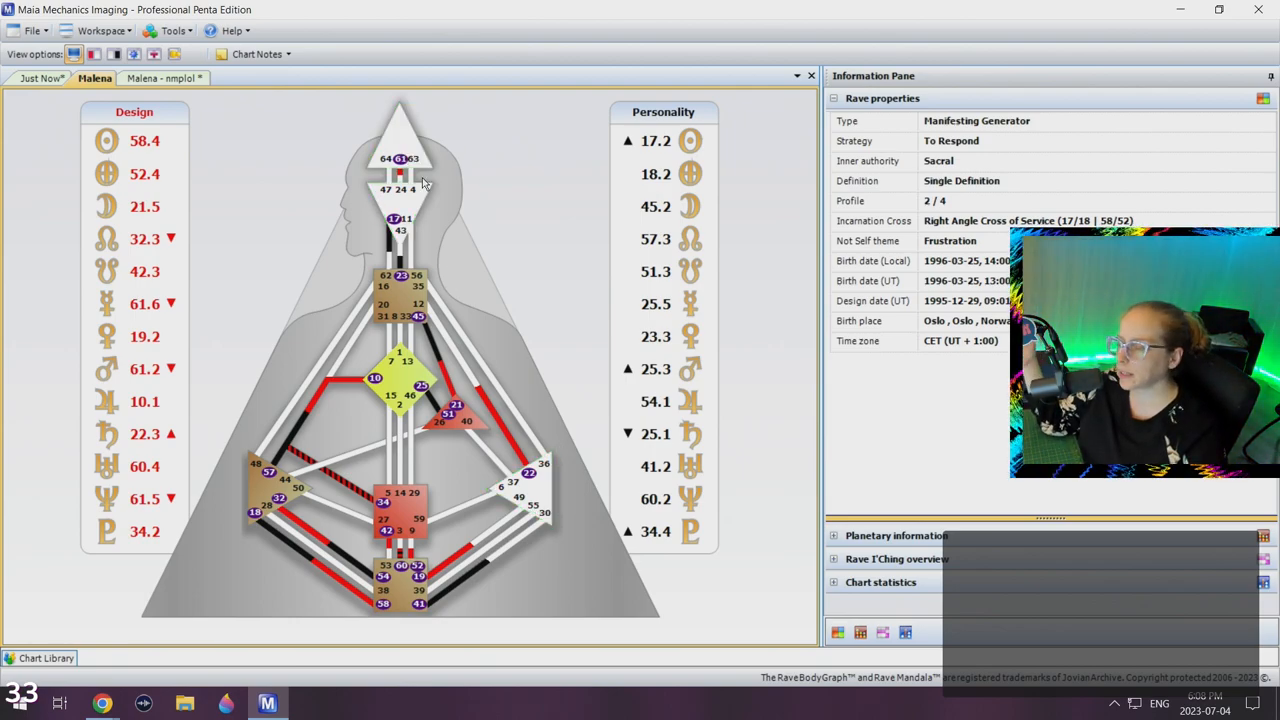
pyautogui.moveTo(476, 246)
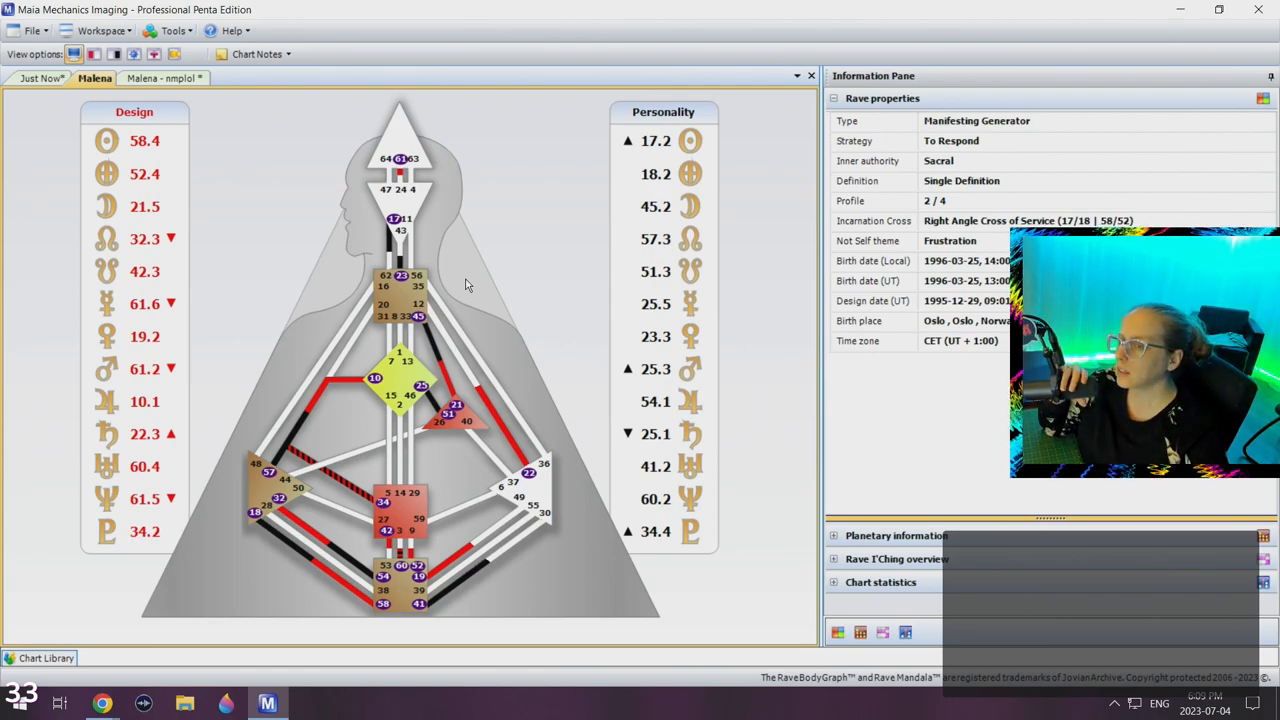
pyautogui.moveTo(490, 348)
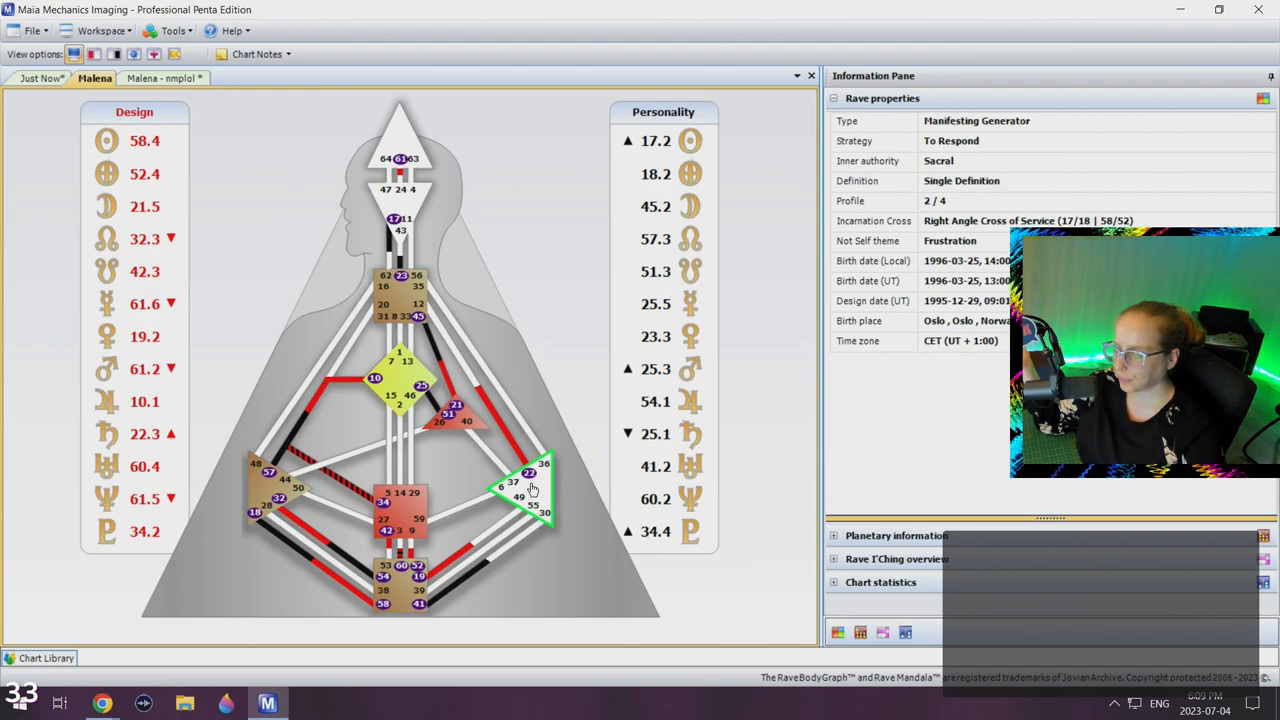
pyautogui.moveTo(532, 496)
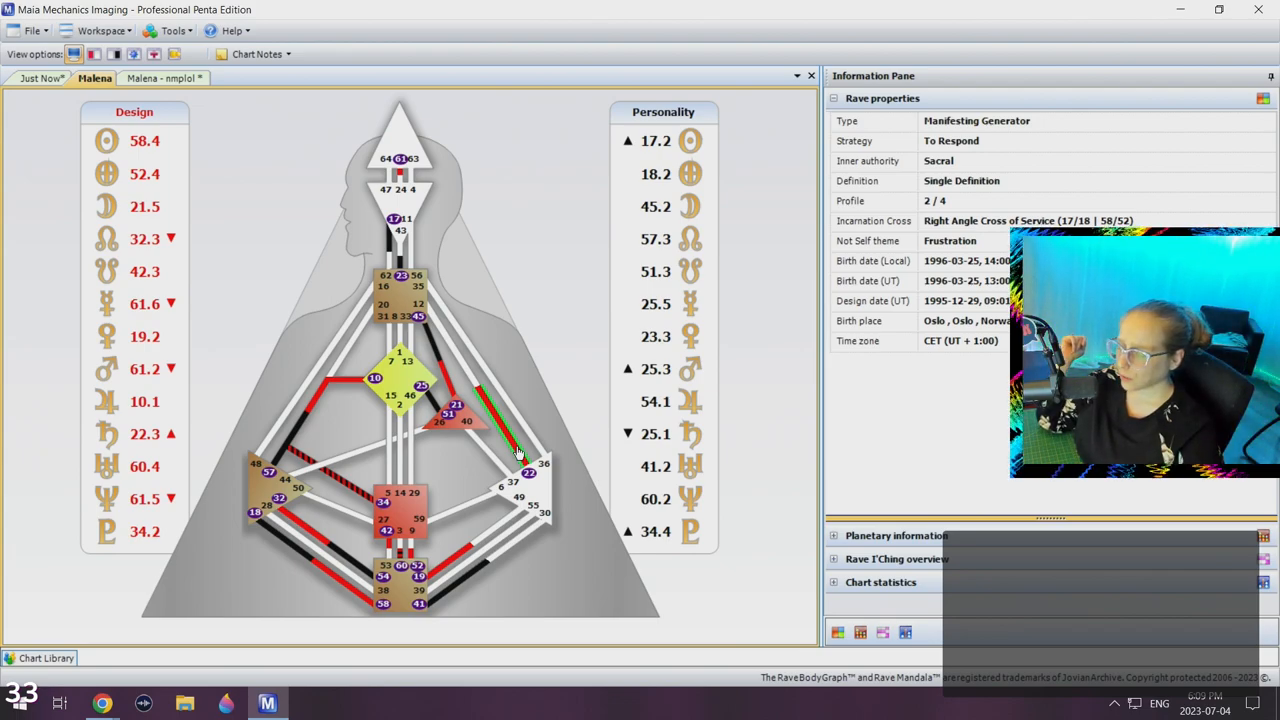
pyautogui.moveTo(520, 450)
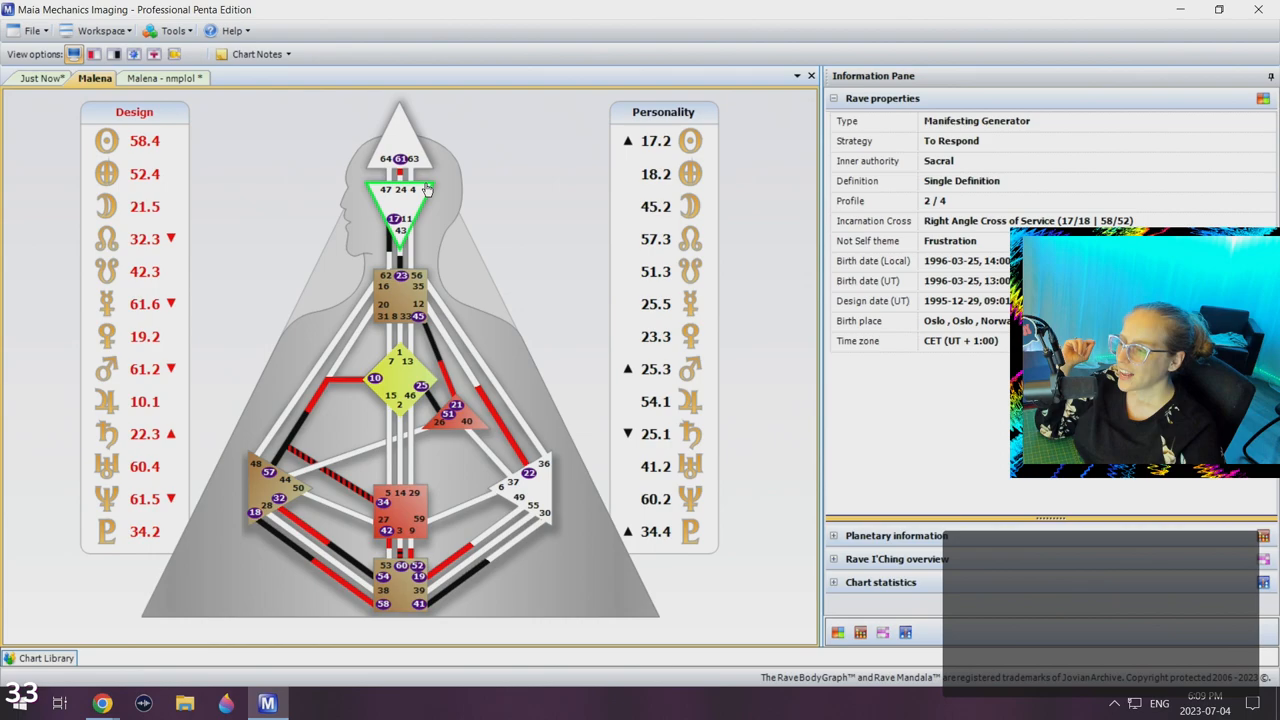
pyautogui.click(400, 140)
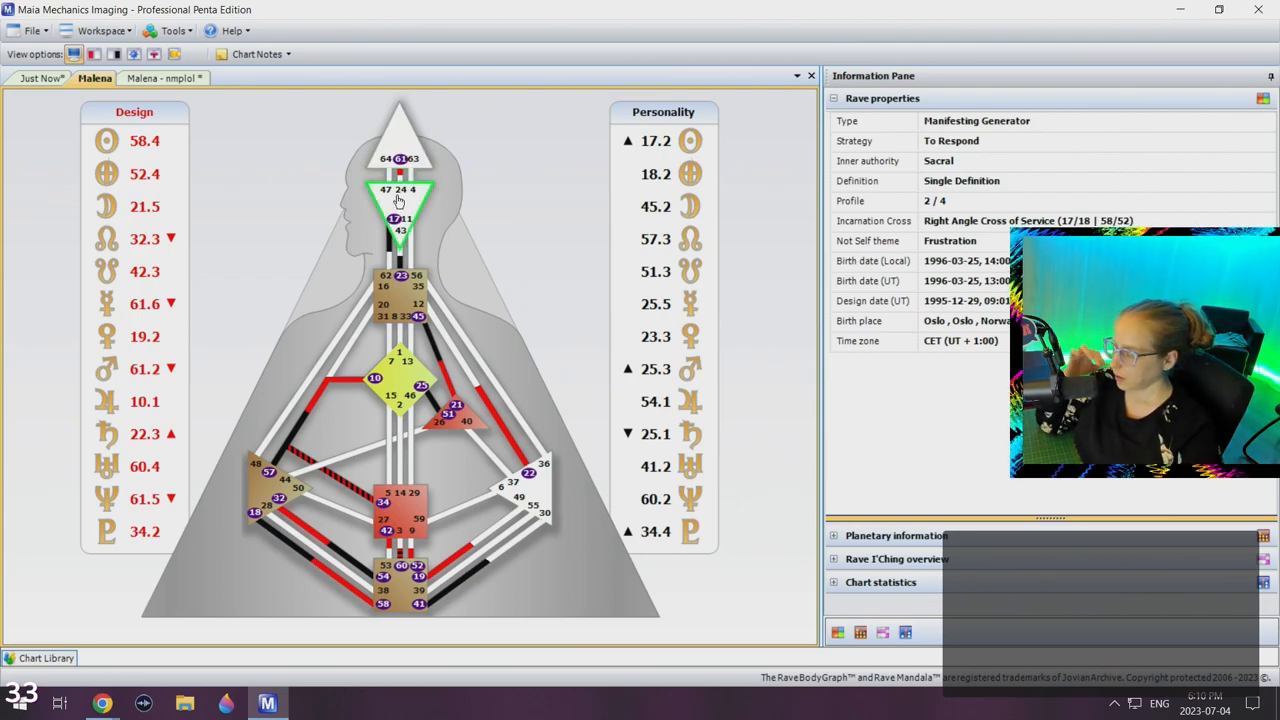
pyautogui.moveTo(408, 206)
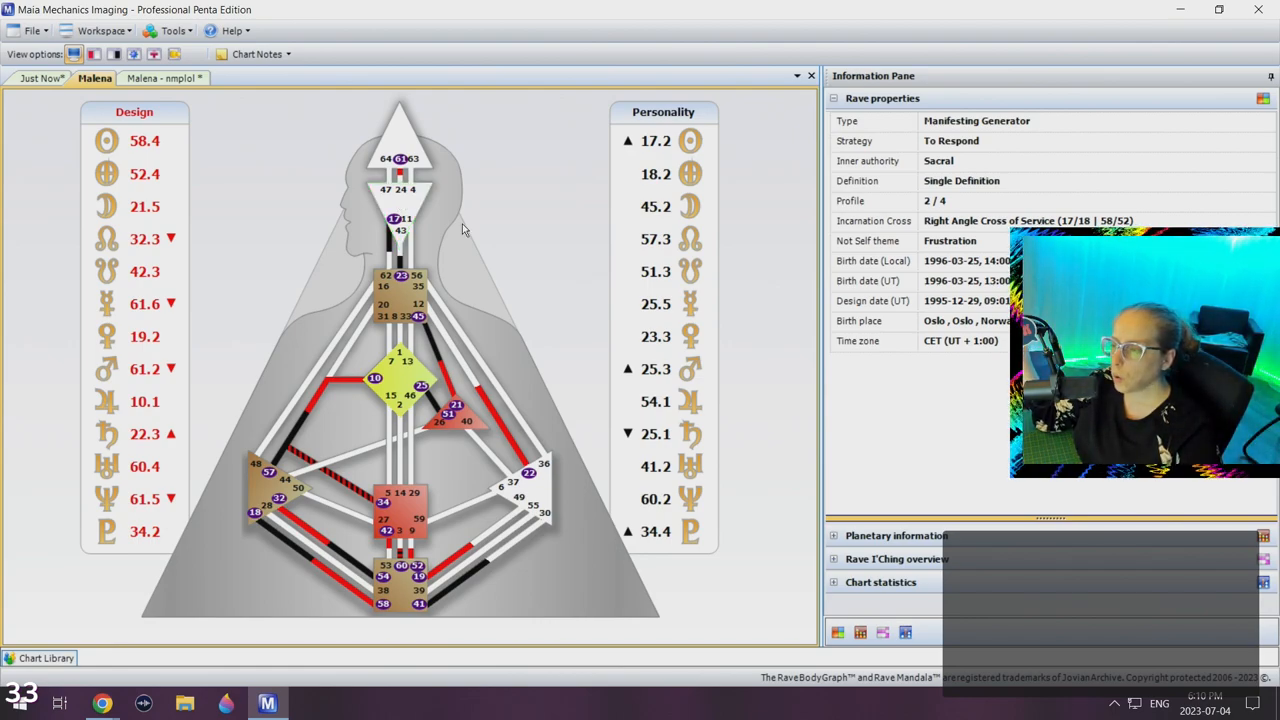
pyautogui.click(400, 200)
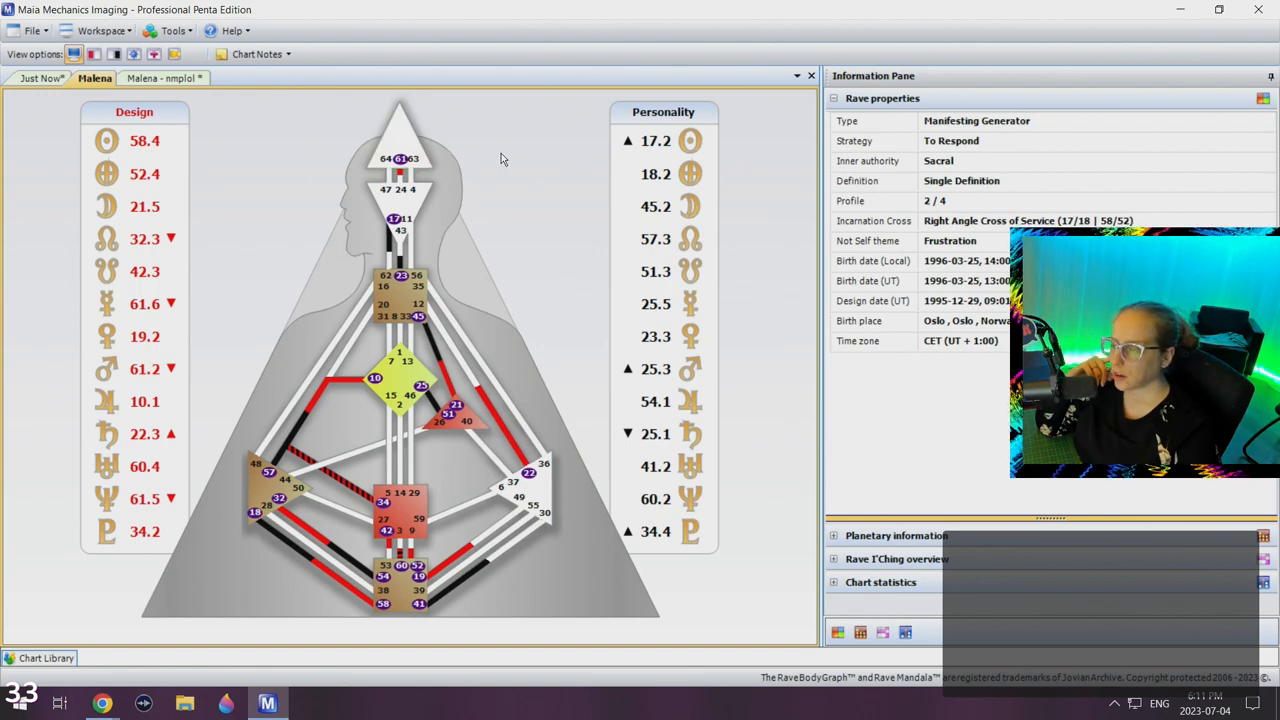
pyautogui.moveTo(556, 490)
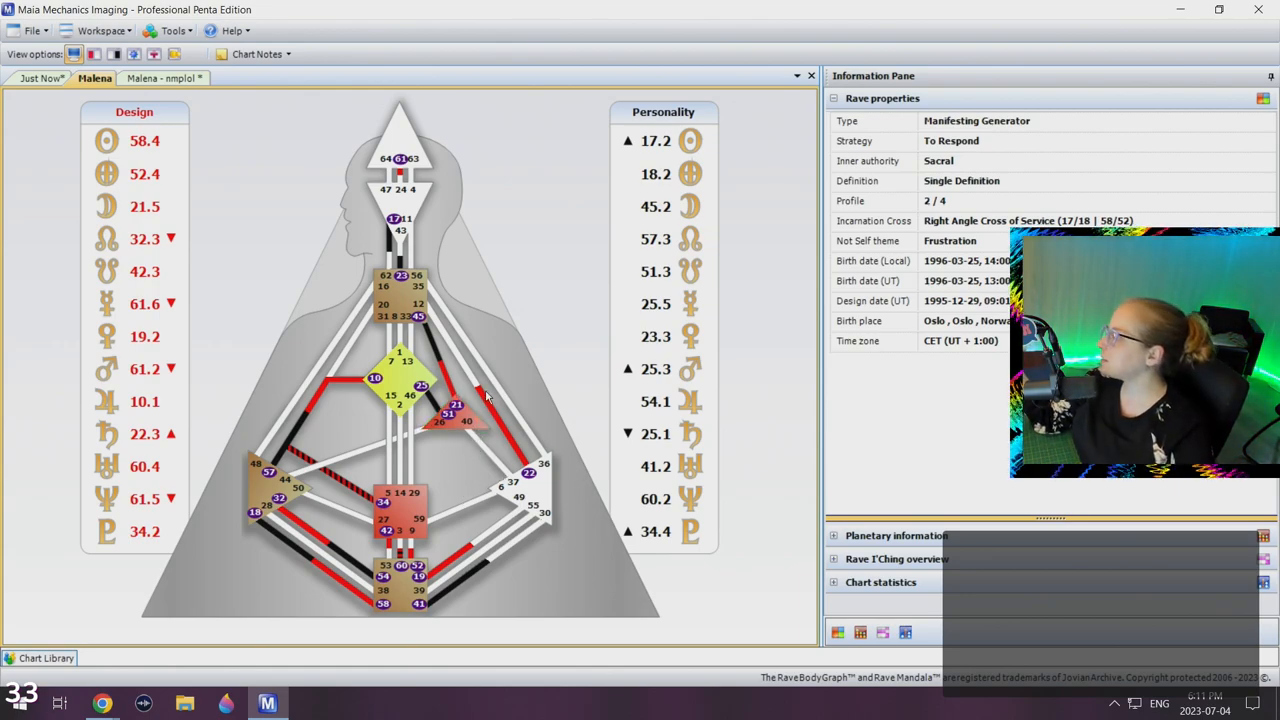
pyautogui.moveTo(464, 336)
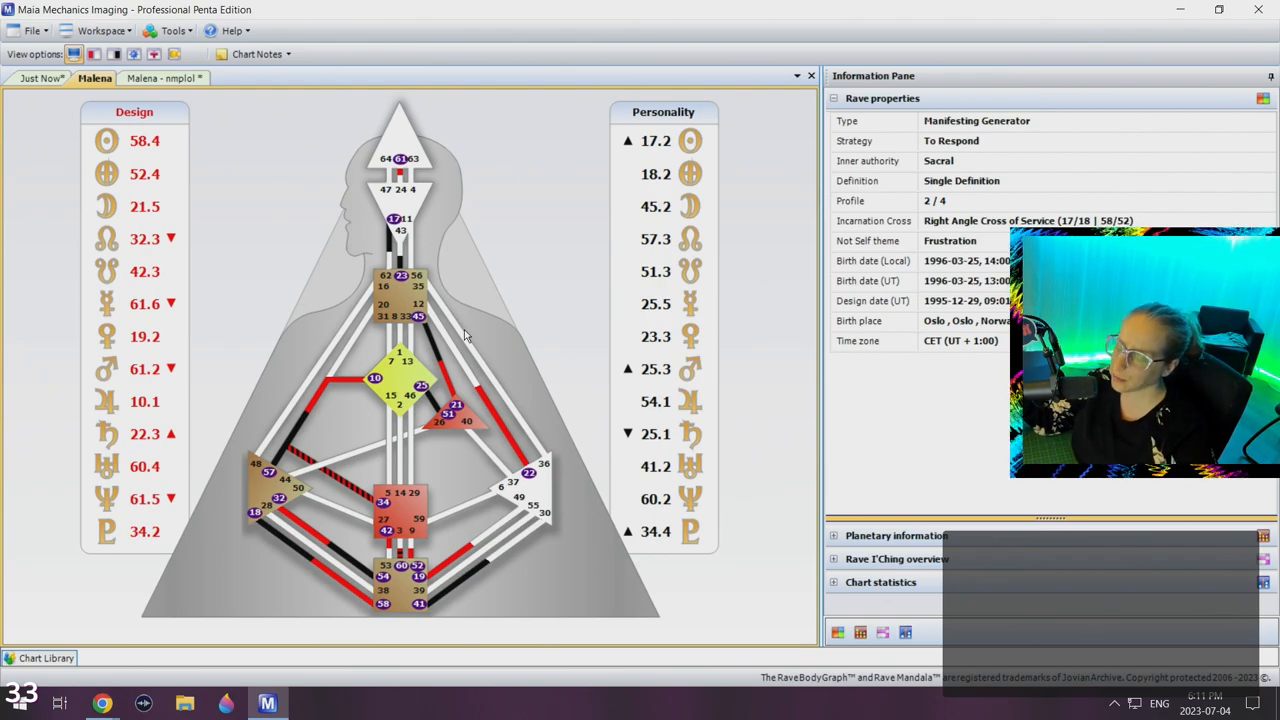
pyautogui.moveTo(542, 356)
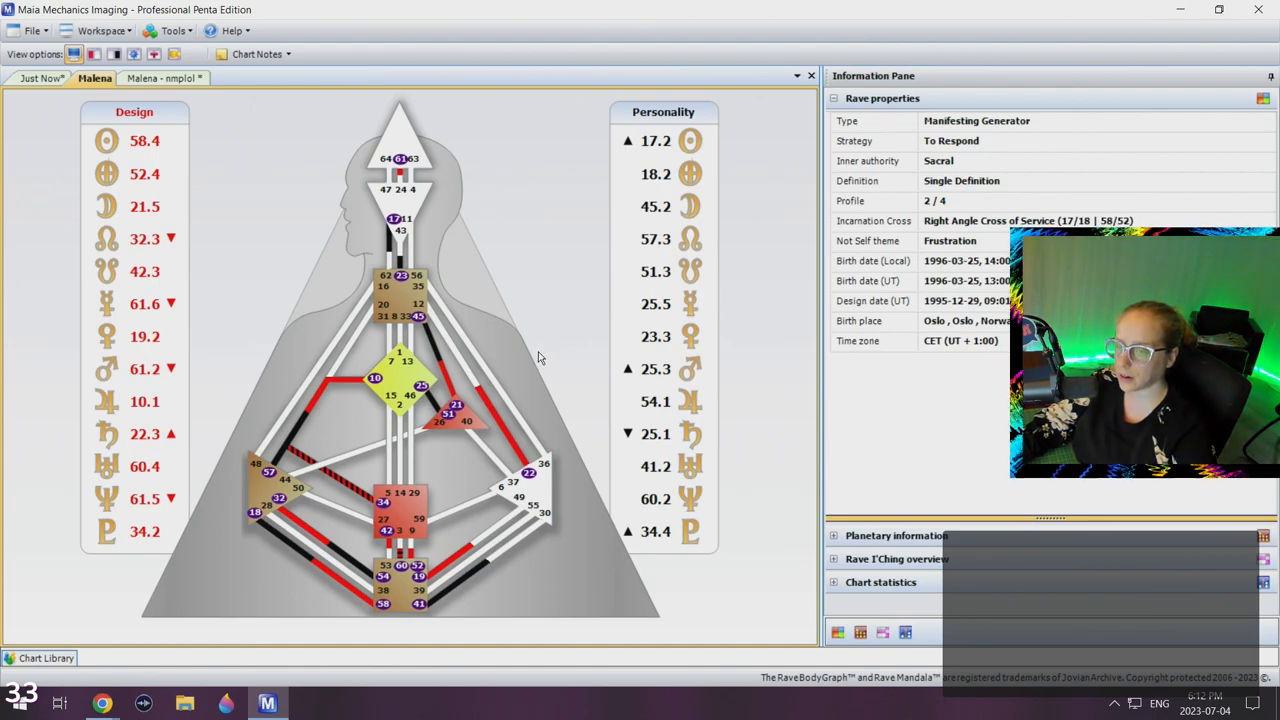
pyautogui.moveTo(548, 336)
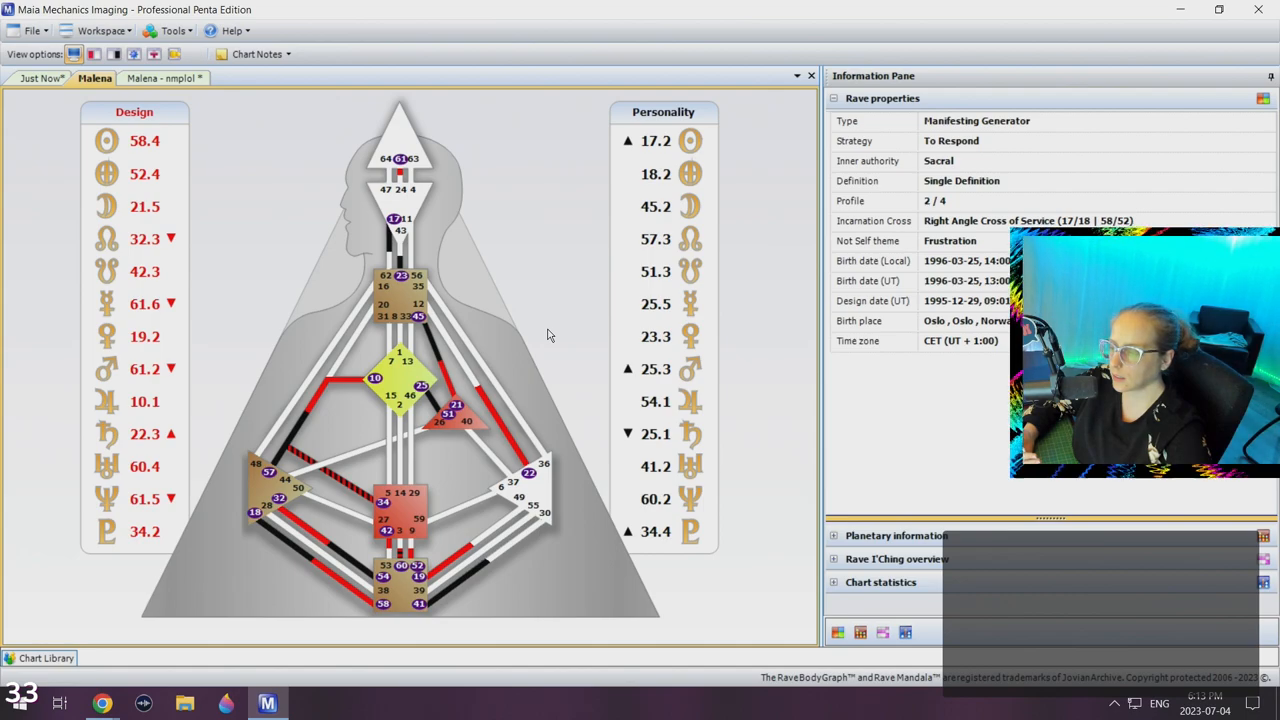
pyautogui.moveTo(436, 404)
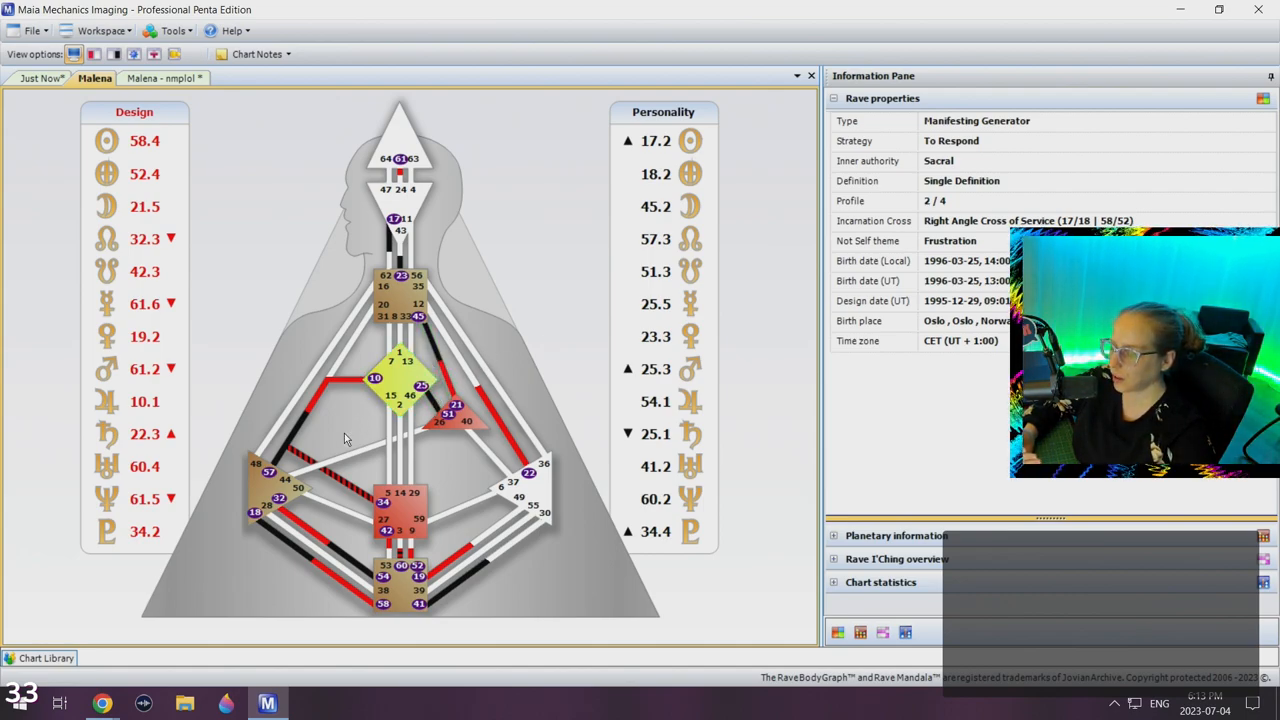
pyautogui.moveTo(468, 468)
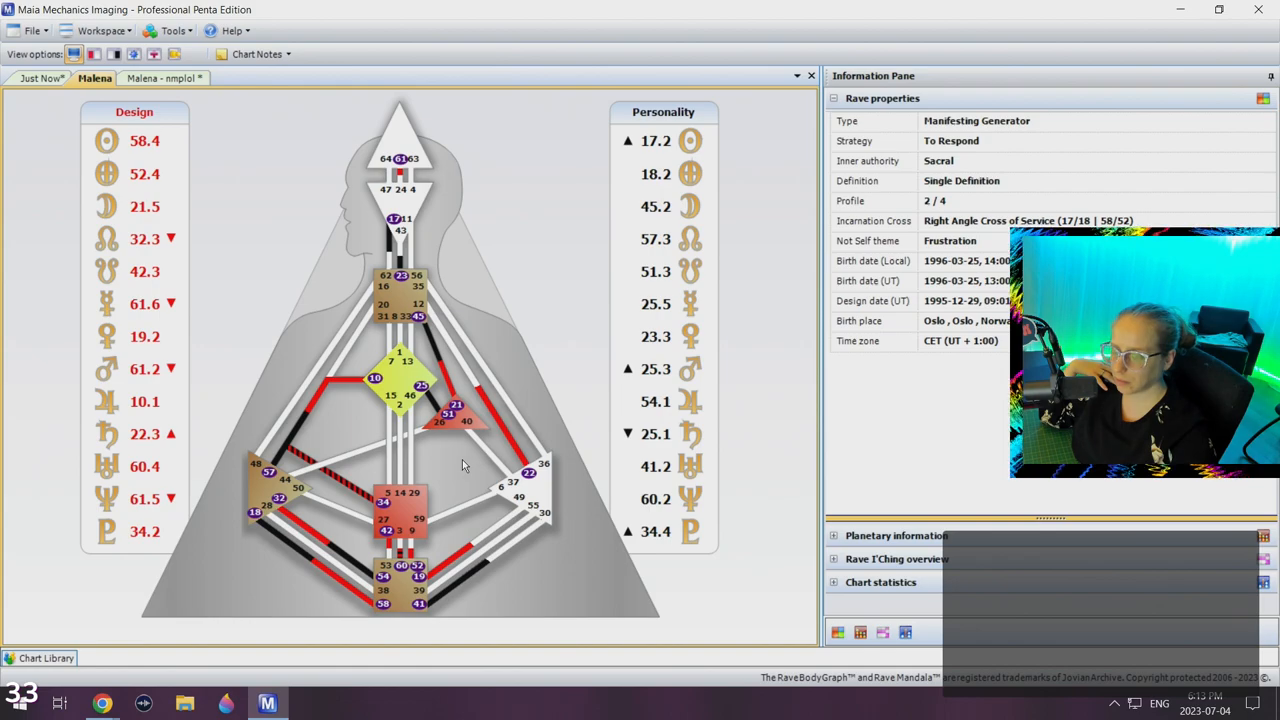
pyautogui.moveTo(412, 470)
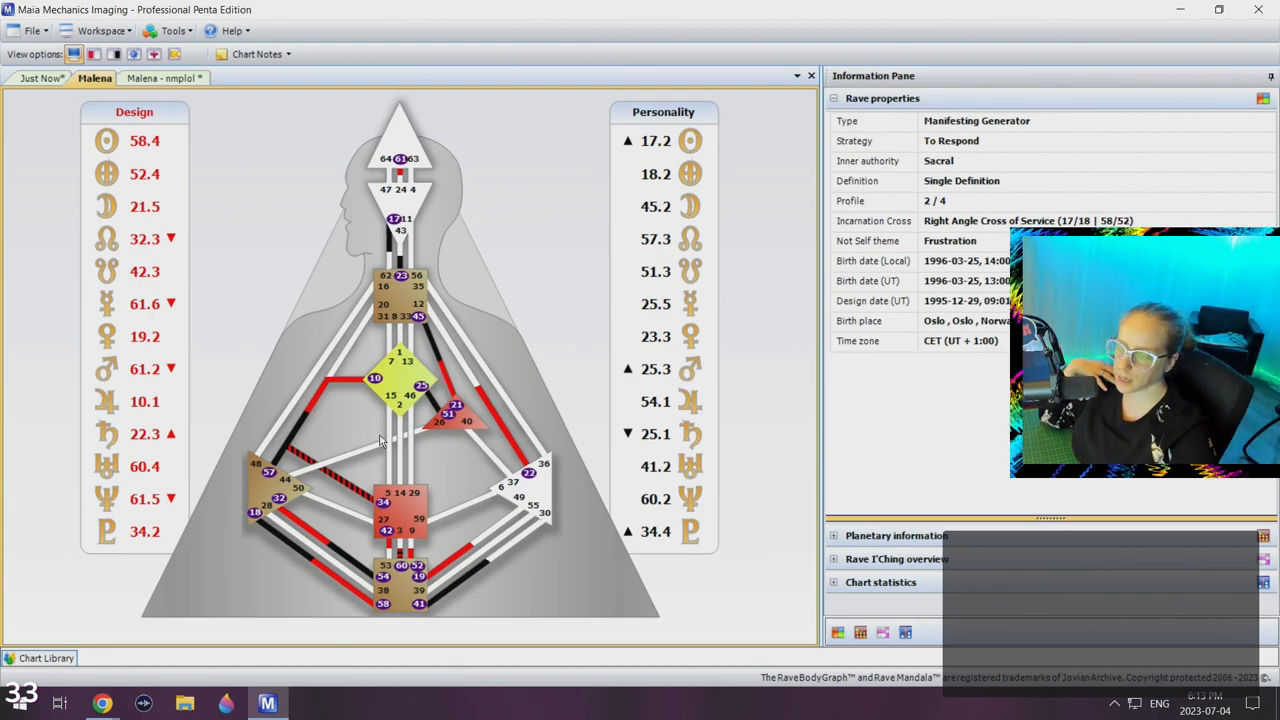
pyautogui.moveTo(378, 434)
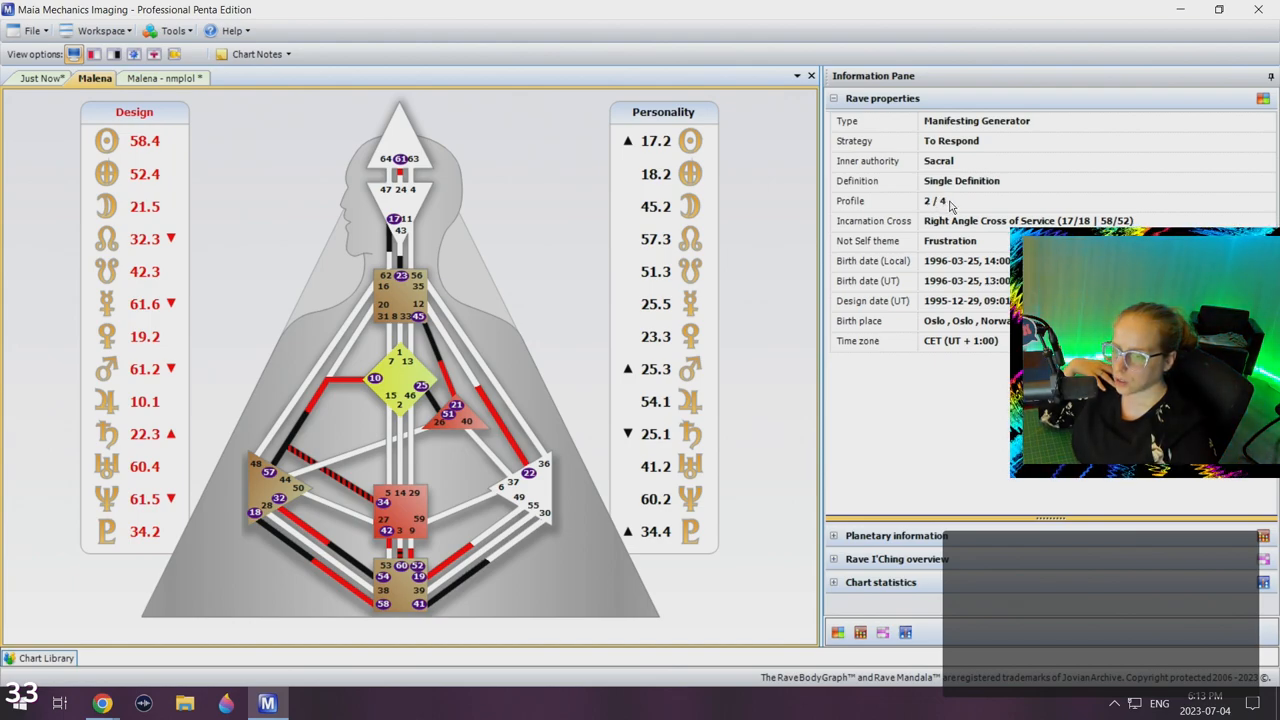
pyautogui.moveTo(936, 204)
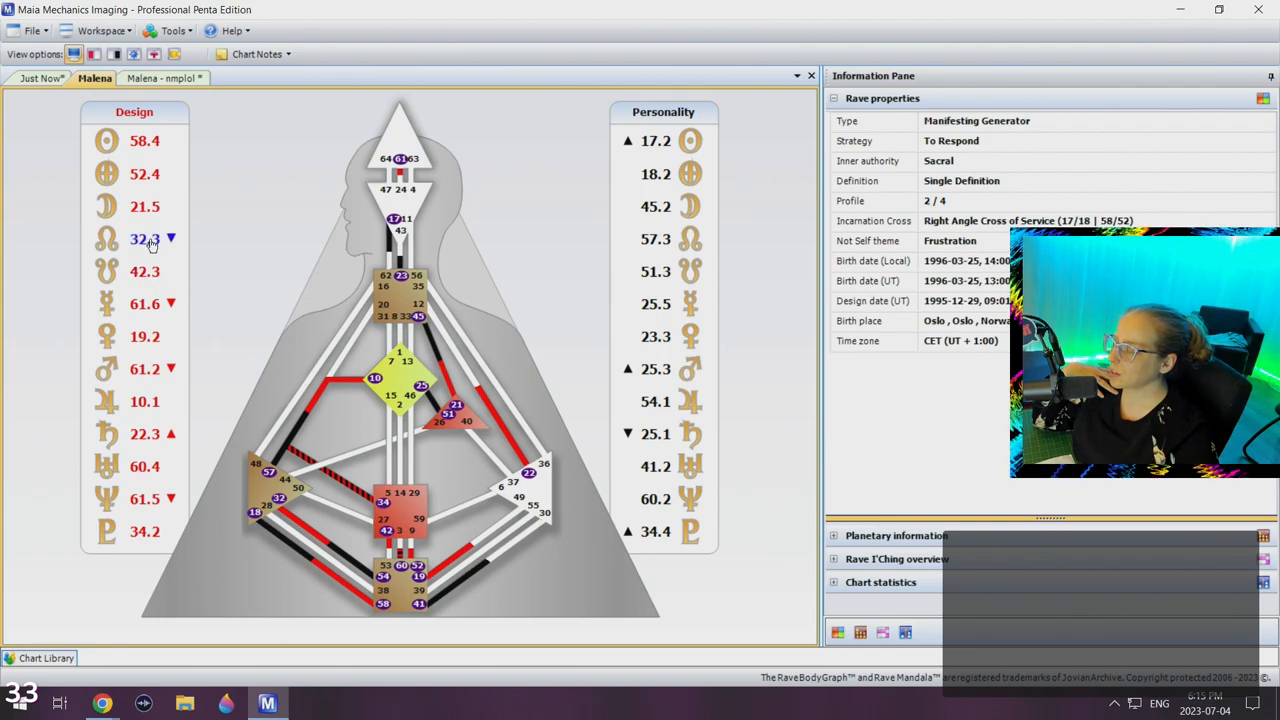
pyautogui.moveTo(152, 244)
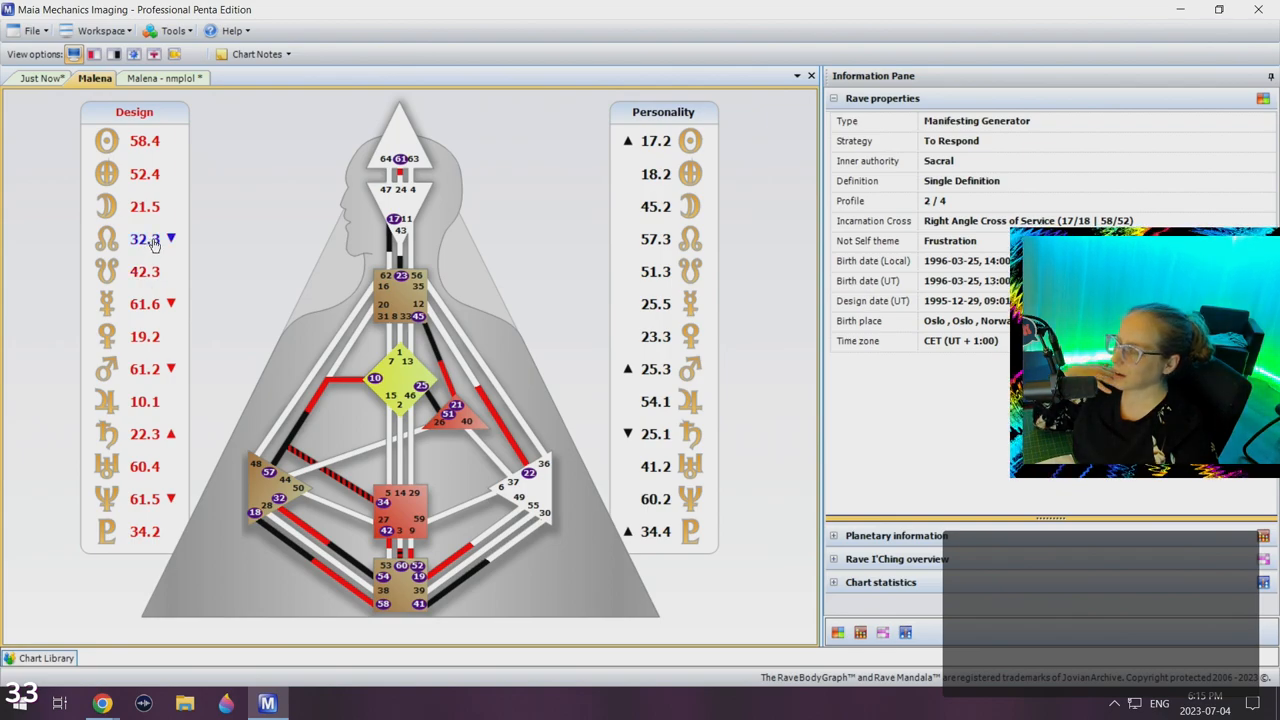
pyautogui.click(656, 240)
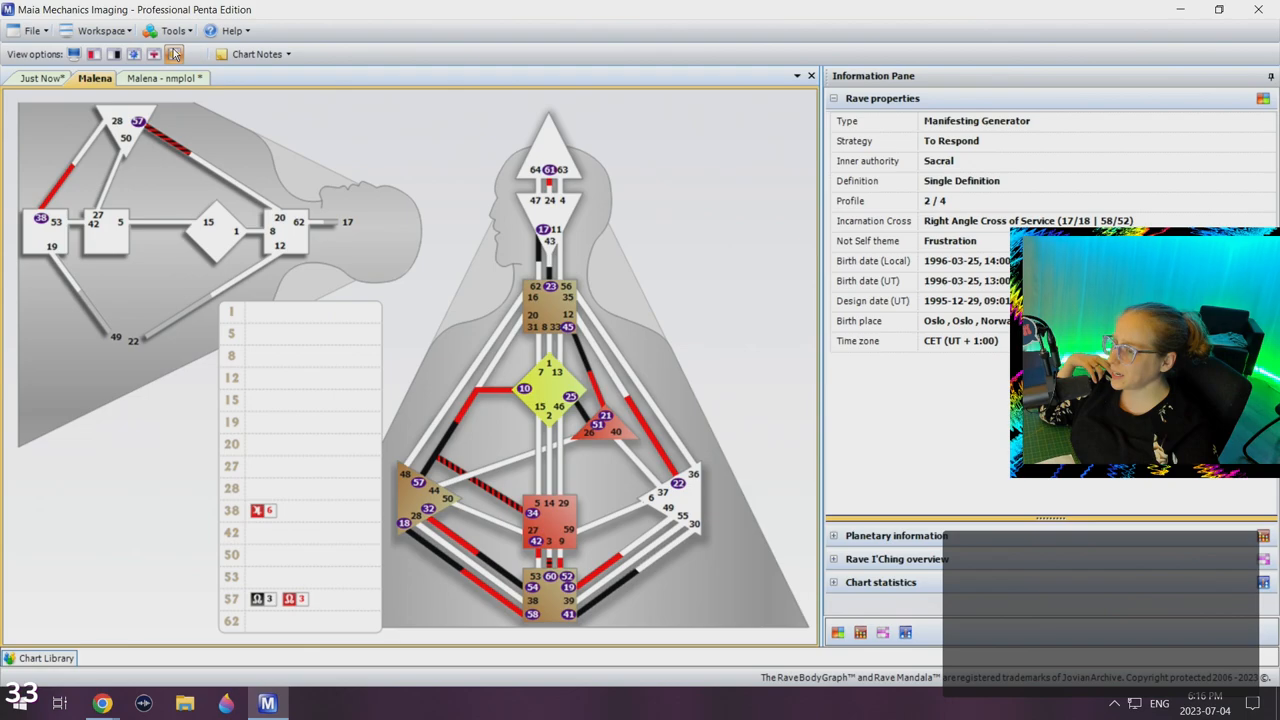
pyautogui.moveTo(156, 54)
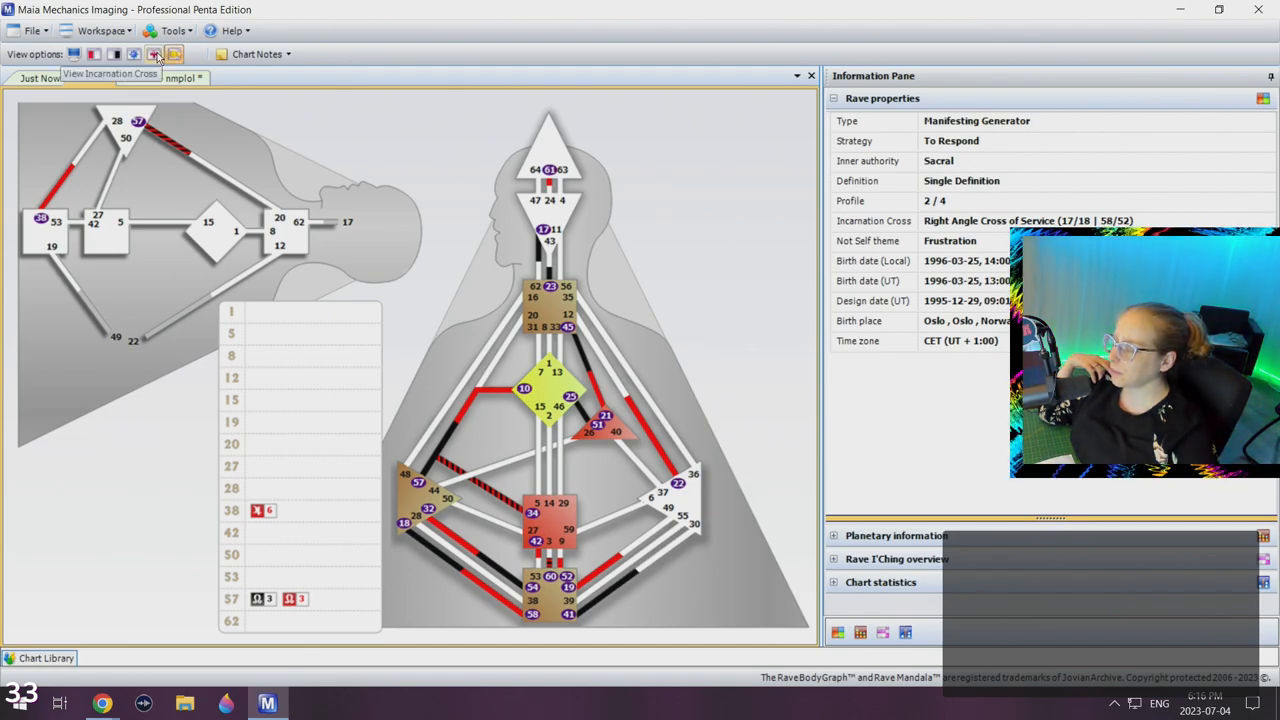
# Switch the chart to the Personality-only activations view.
pyautogui.click(132, 54)
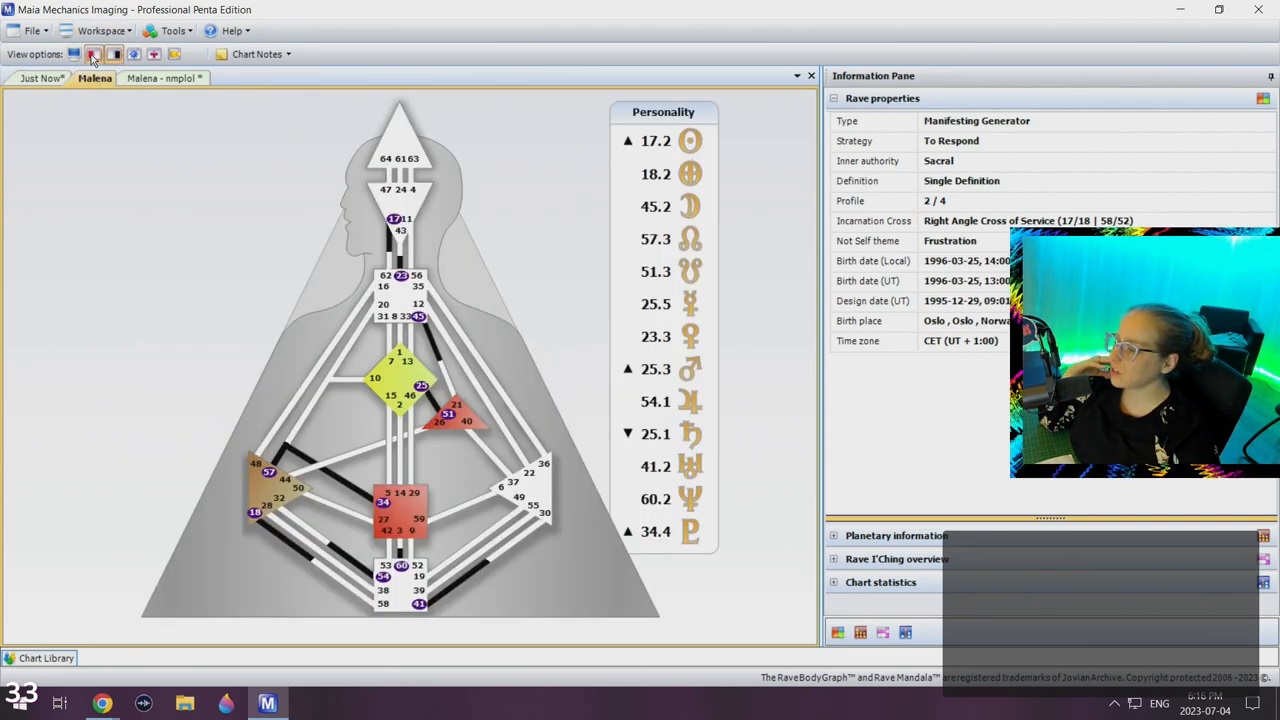
pyautogui.click(72, 54)
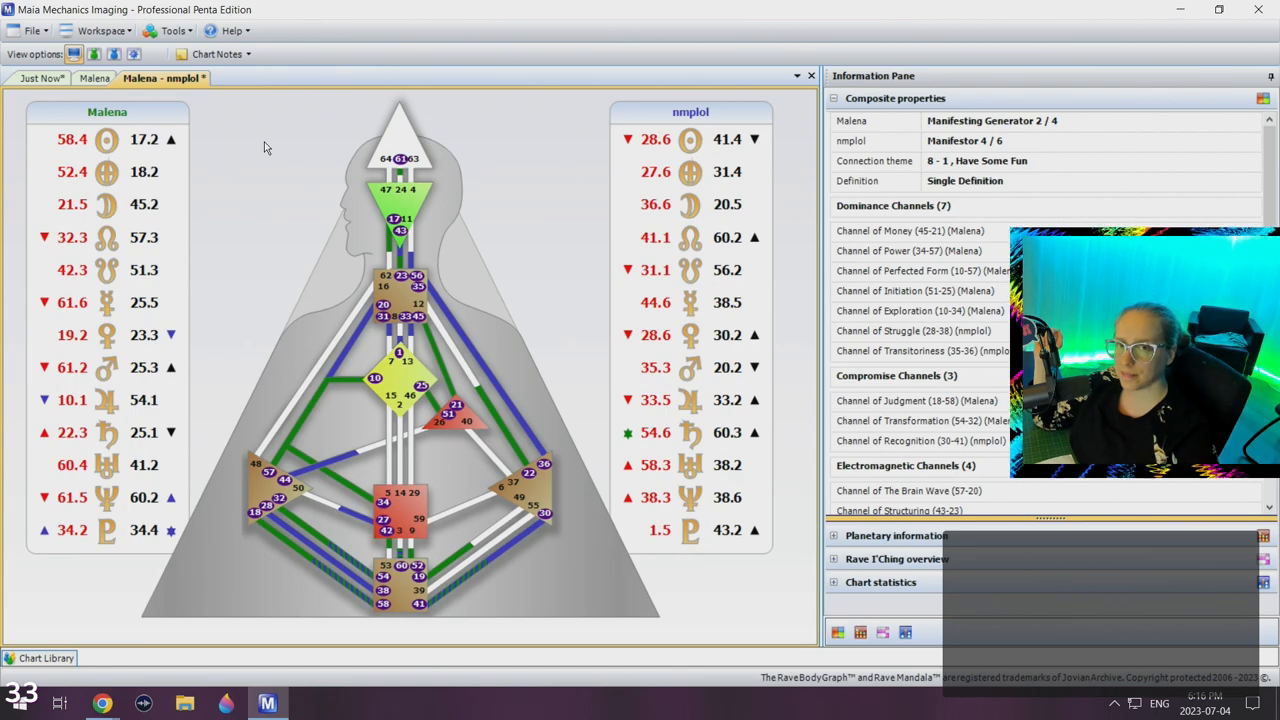
pyautogui.moveTo(144, 302)
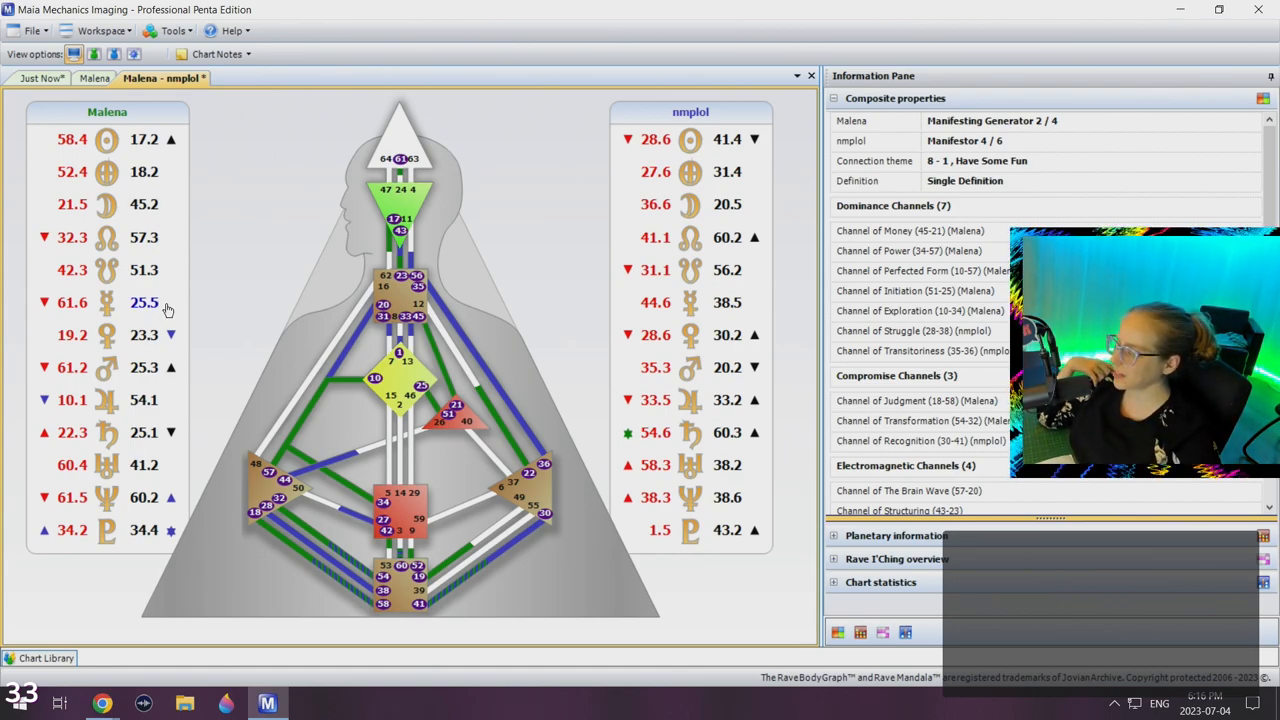